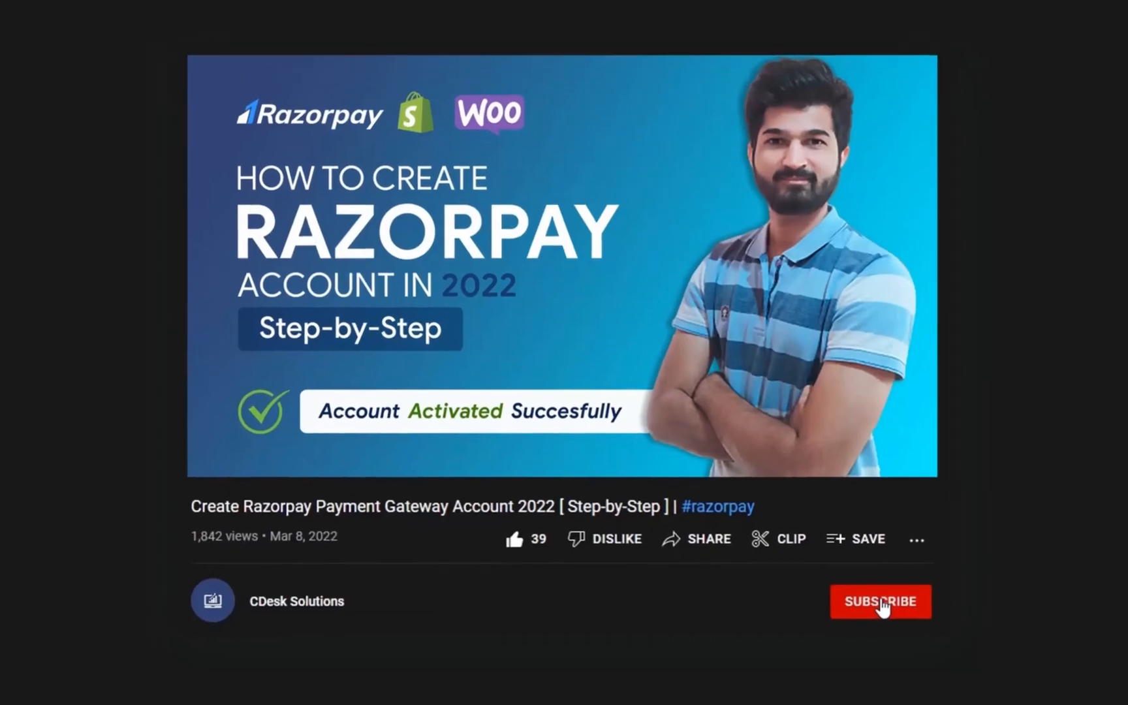
# Subscribe to the CDesk Solutions channel and turn on all its notifications.
pyautogui.click(880, 601)
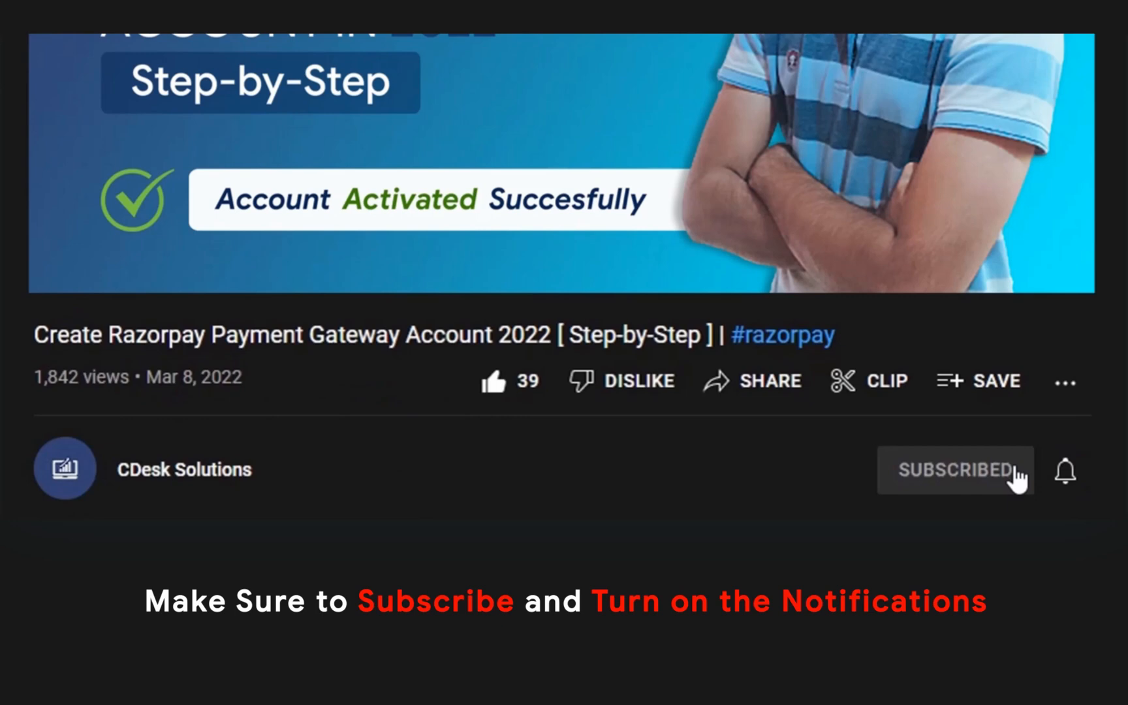
pyautogui.click(1065, 473)
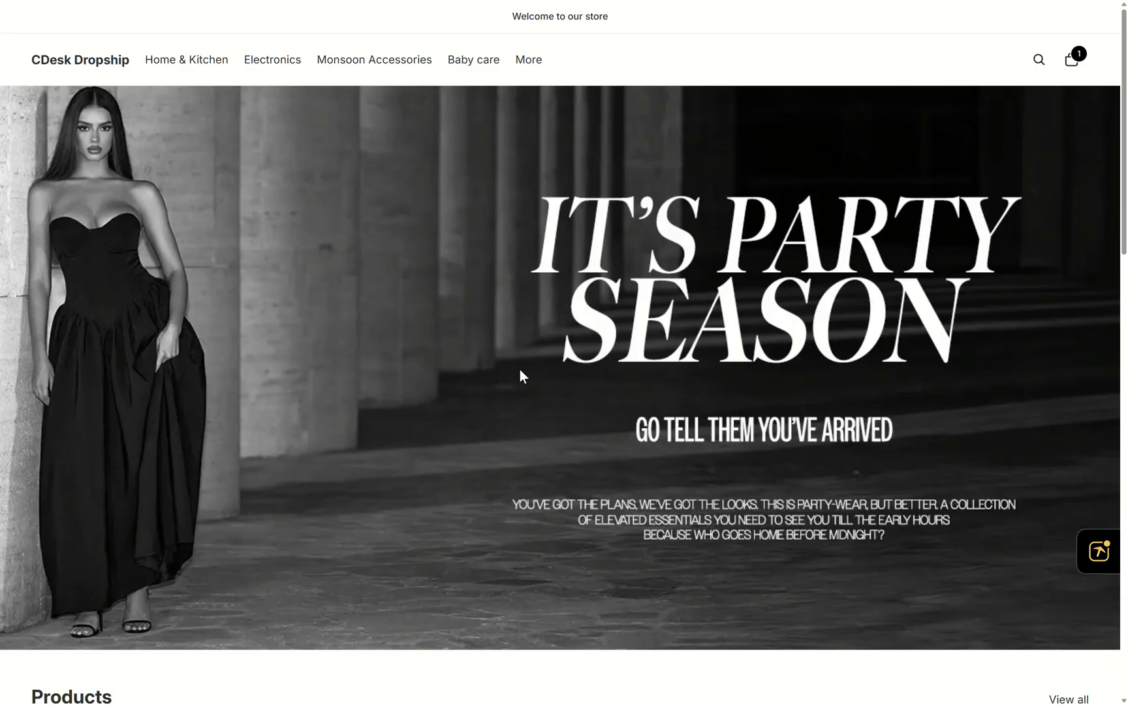
pyautogui.scroll(-3)
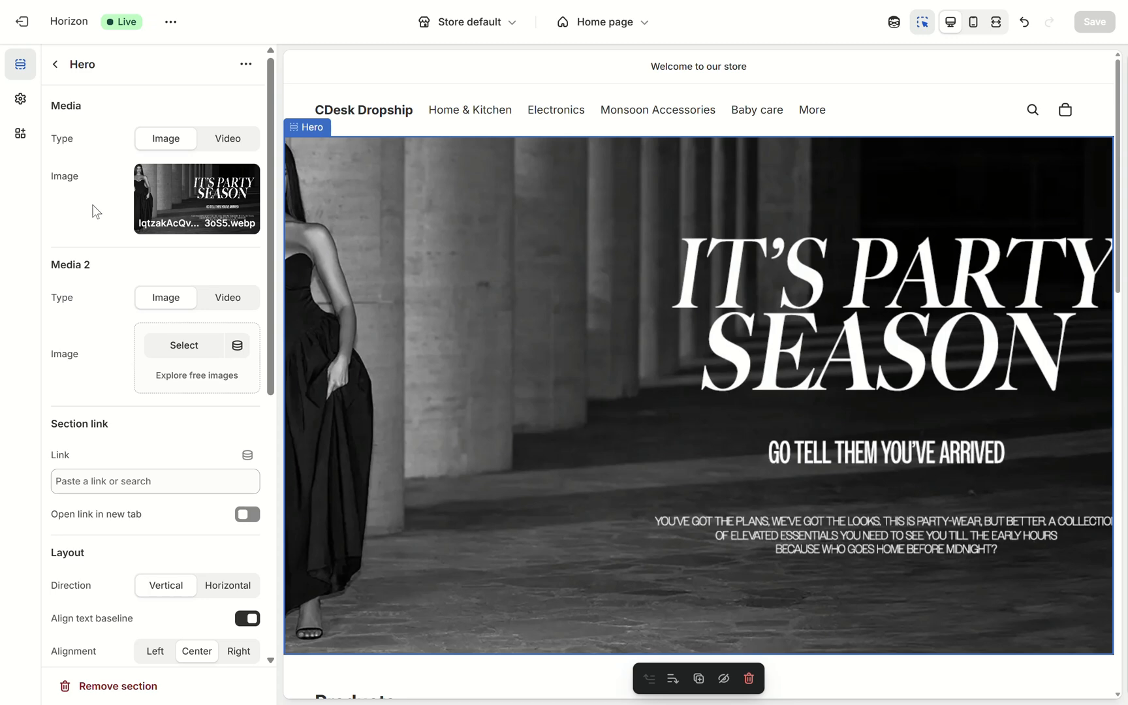
pyautogui.scroll(-3)
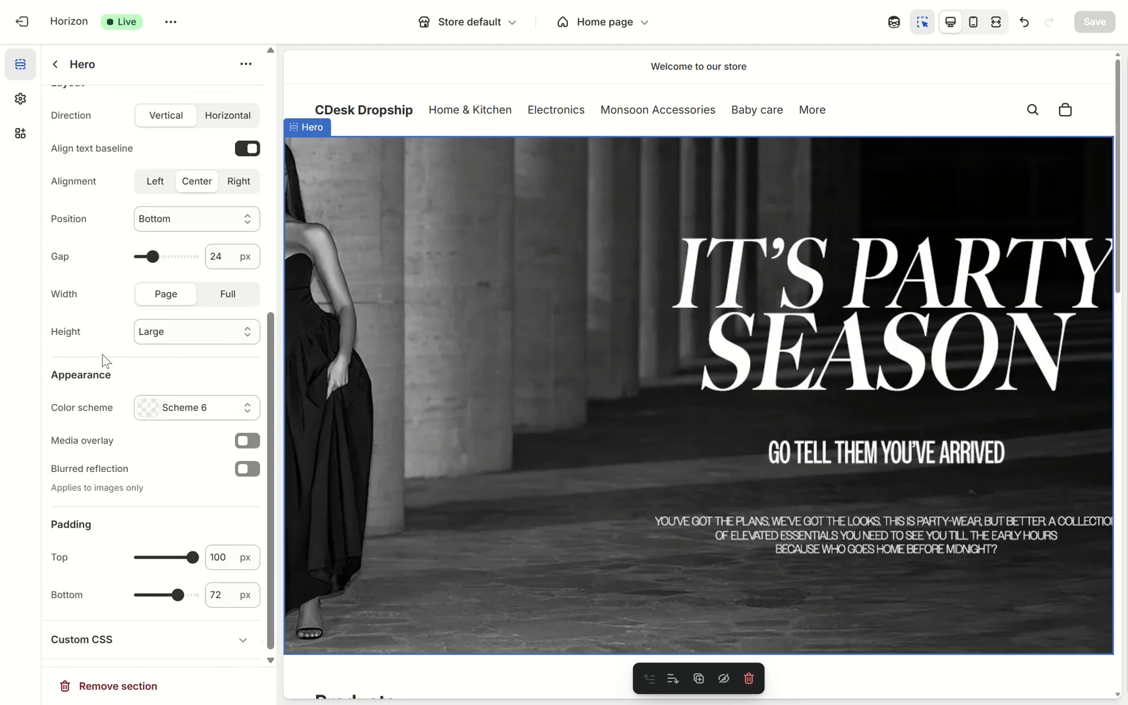
pyautogui.click(196, 331)
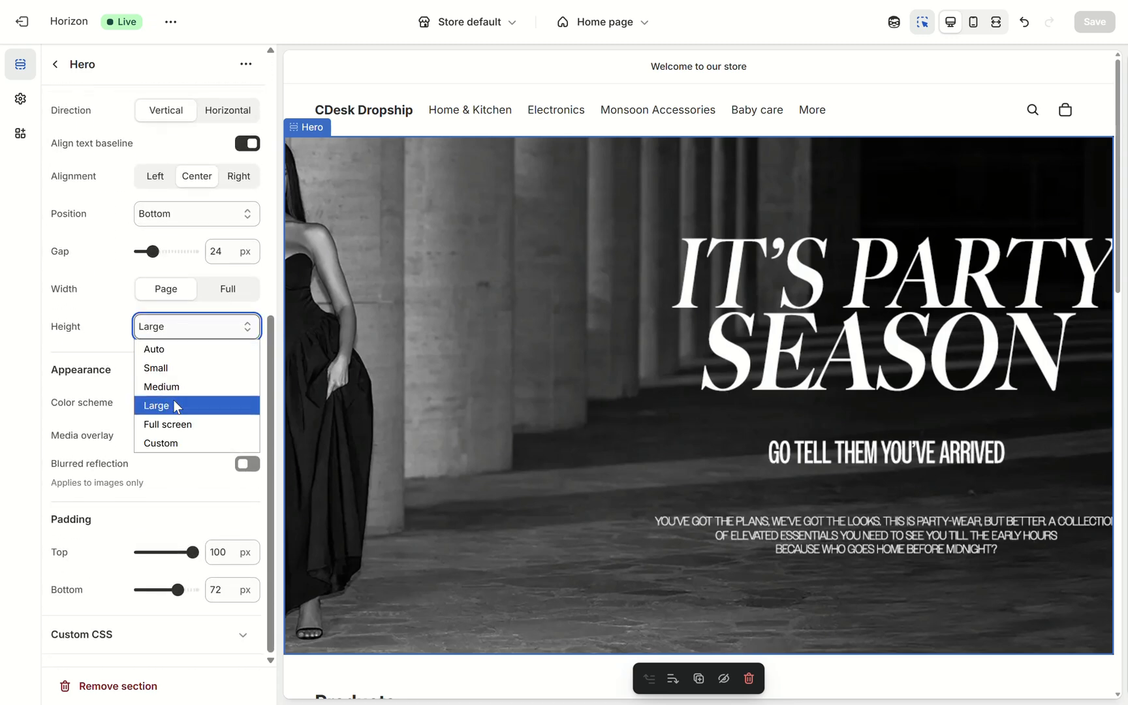
pyautogui.click(167, 424)
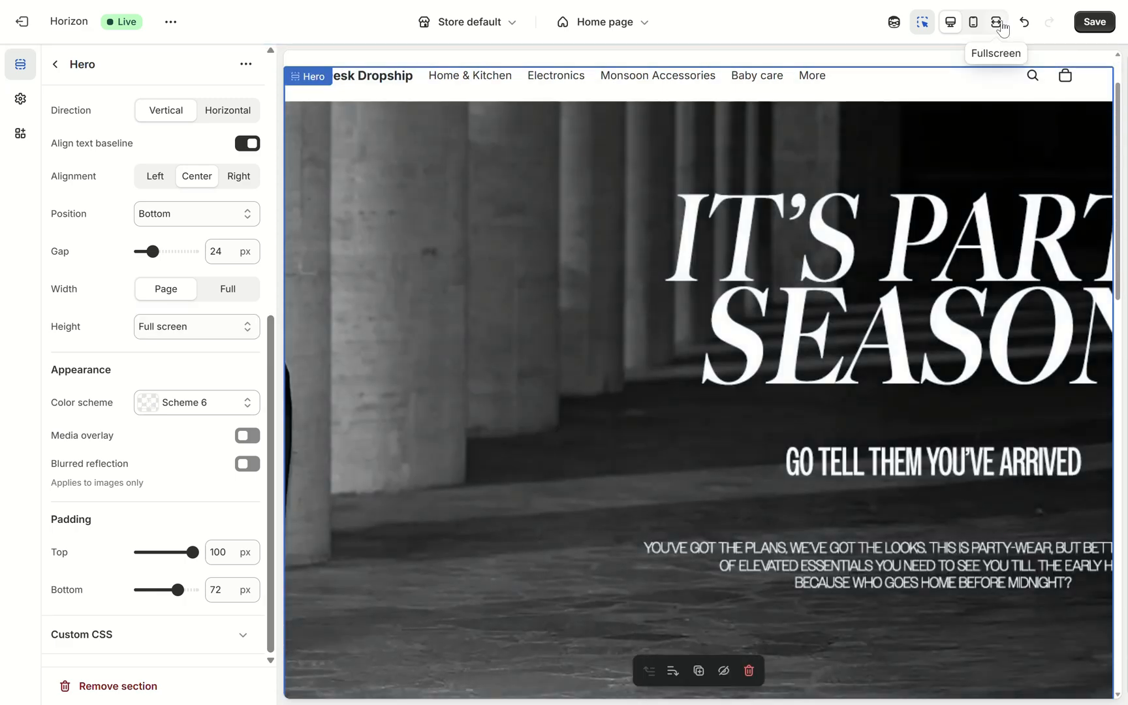
pyautogui.click(973, 20)
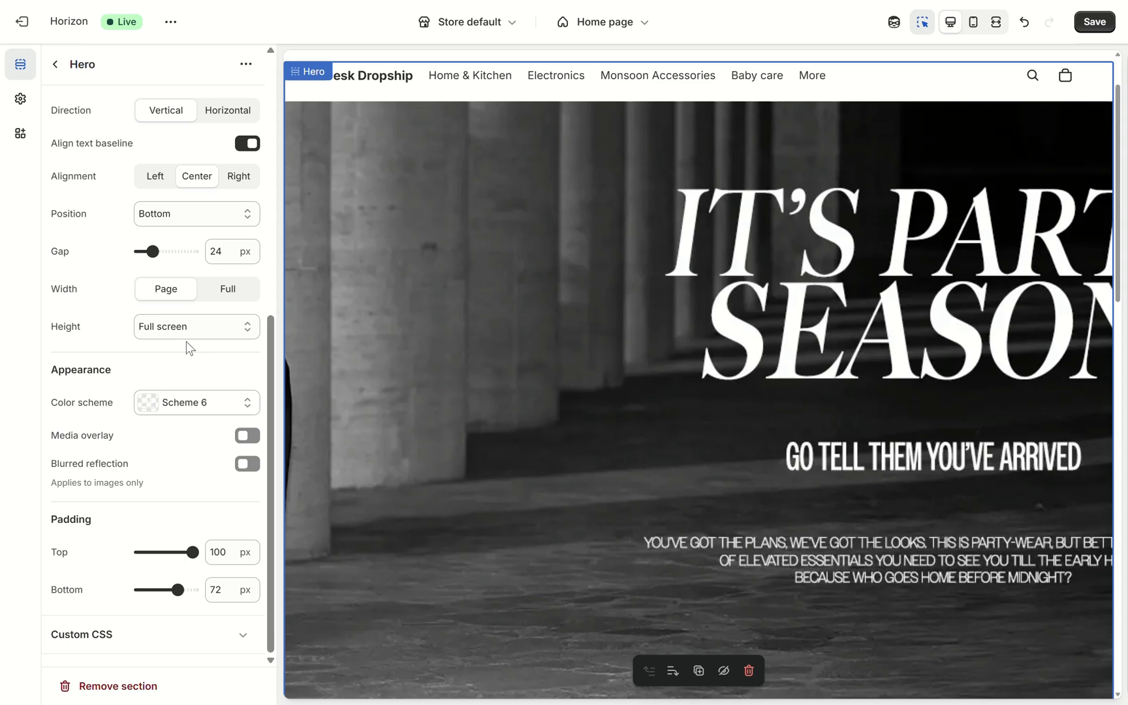
pyautogui.click(196, 326)
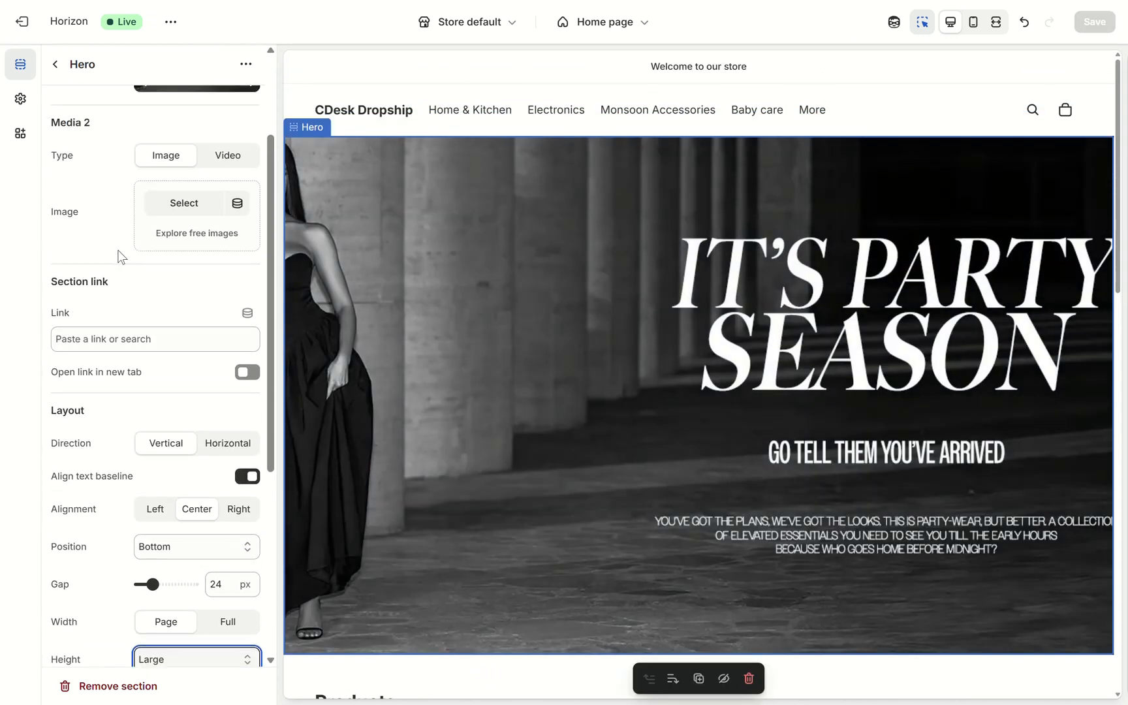
# Keep the current hero image, preview at mobile size and set the hero height to Medium.
pyautogui.click(198, 199)
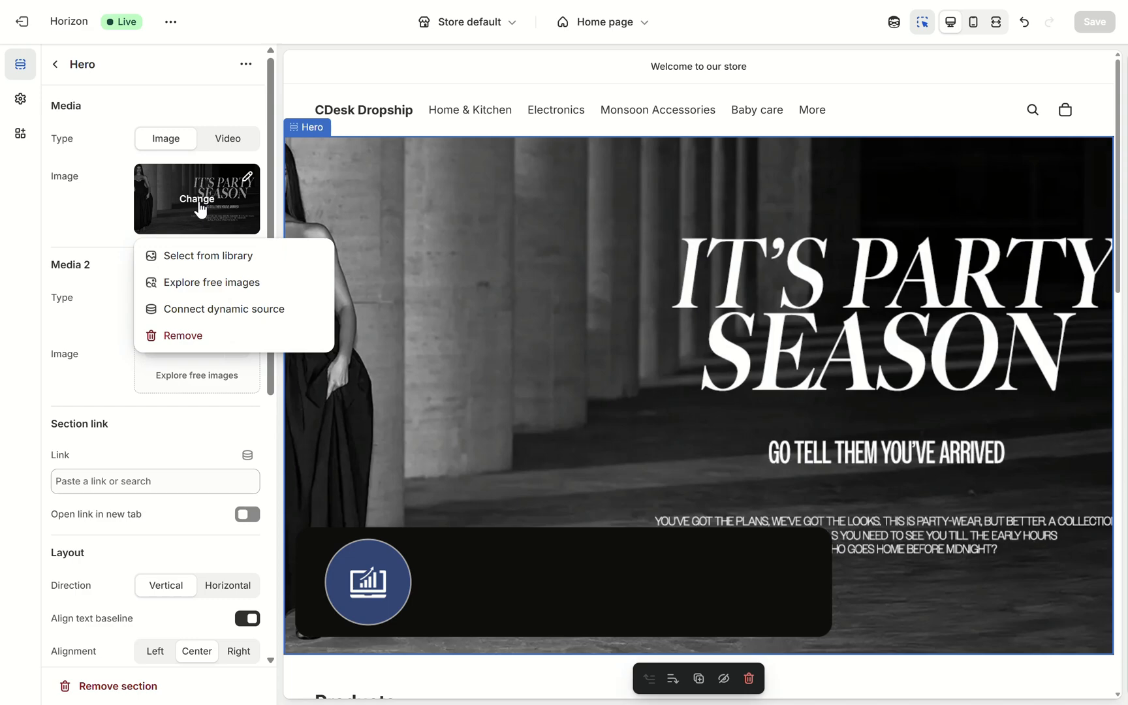
pyautogui.click(209, 256)
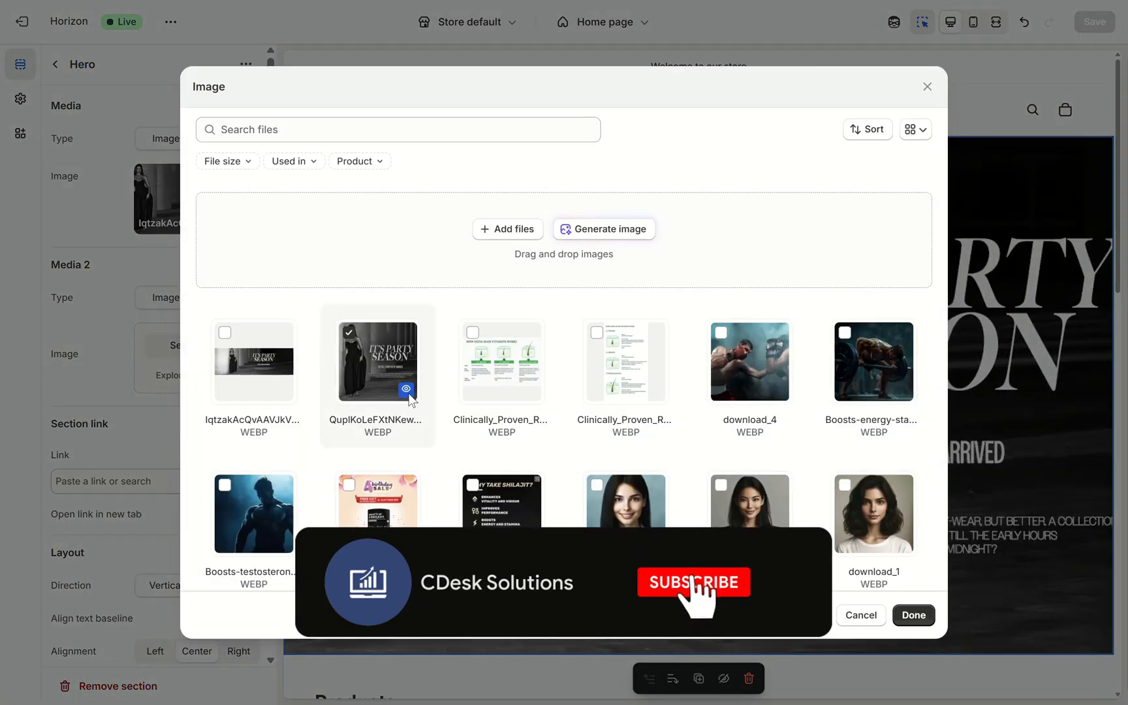
pyautogui.click(914, 615)
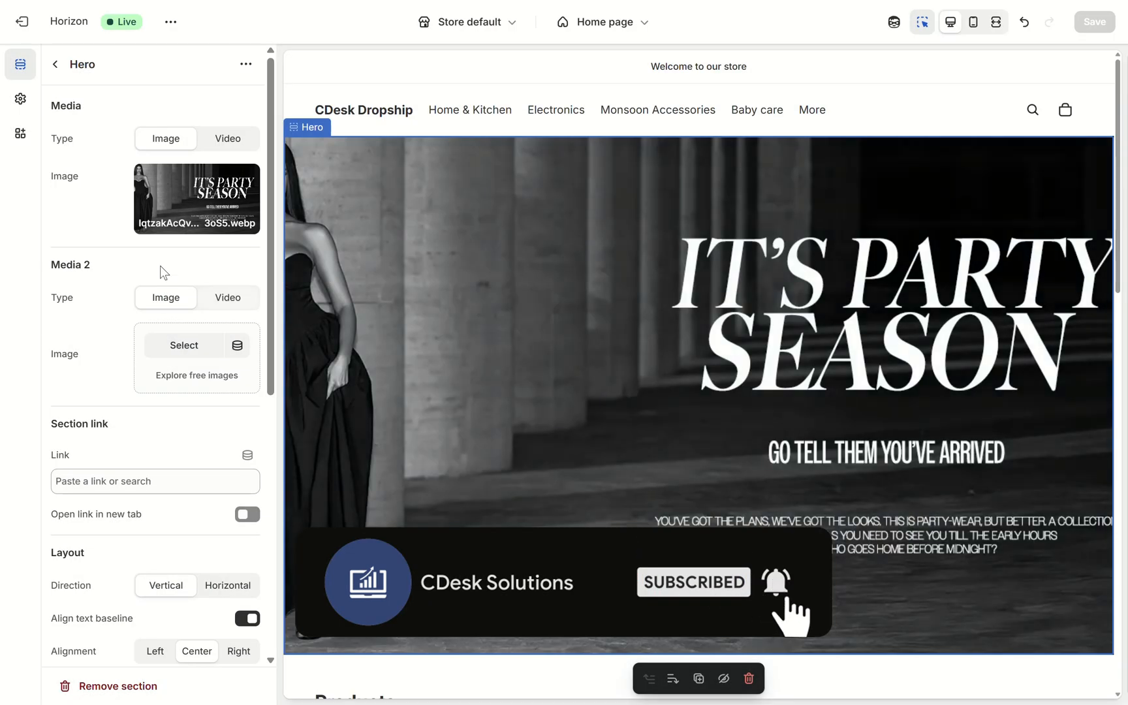
pyautogui.click(971, 21)
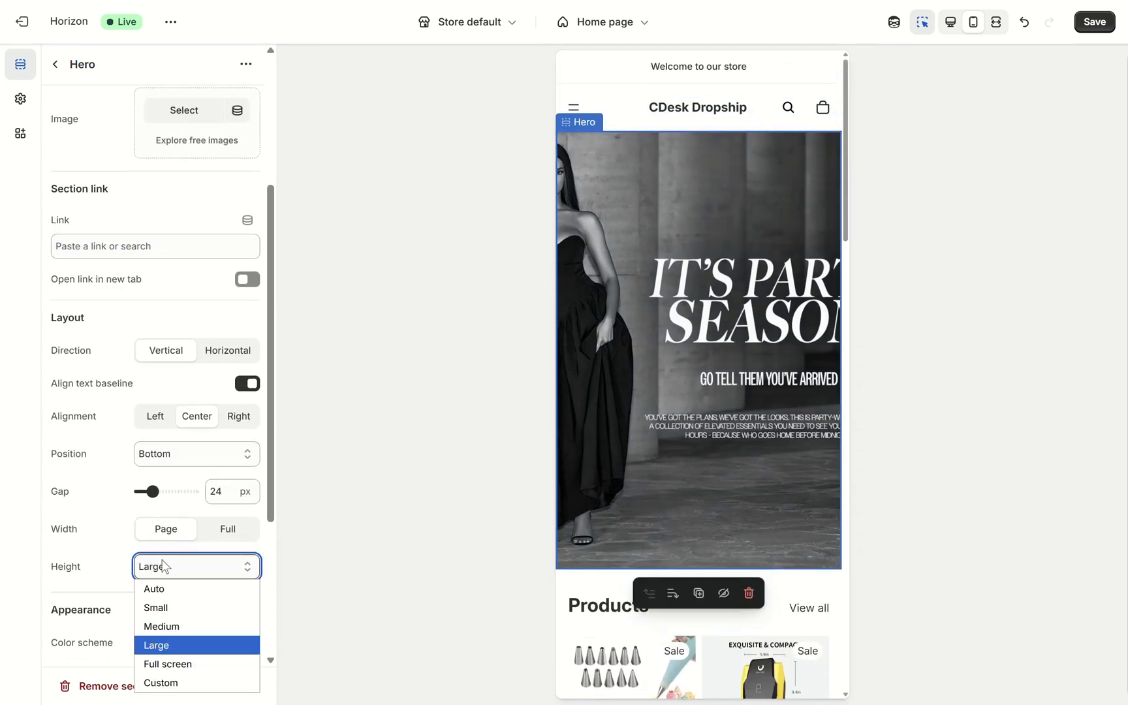
pyautogui.click(162, 627)
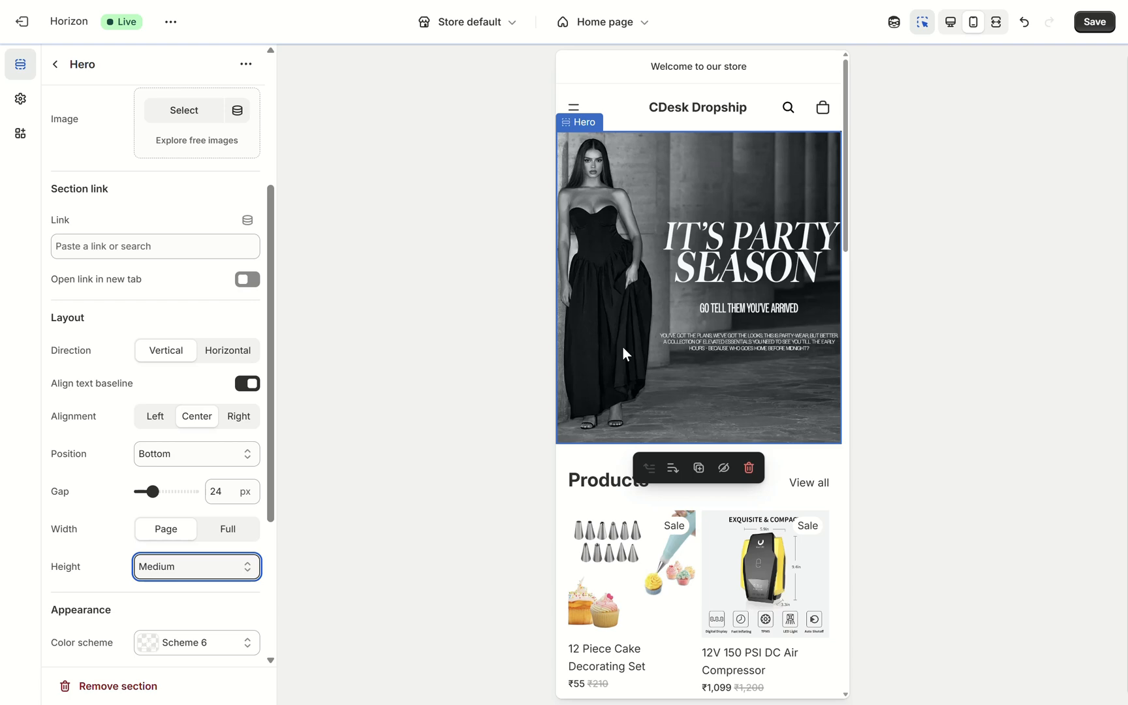
pyautogui.moveTo(973, 21)
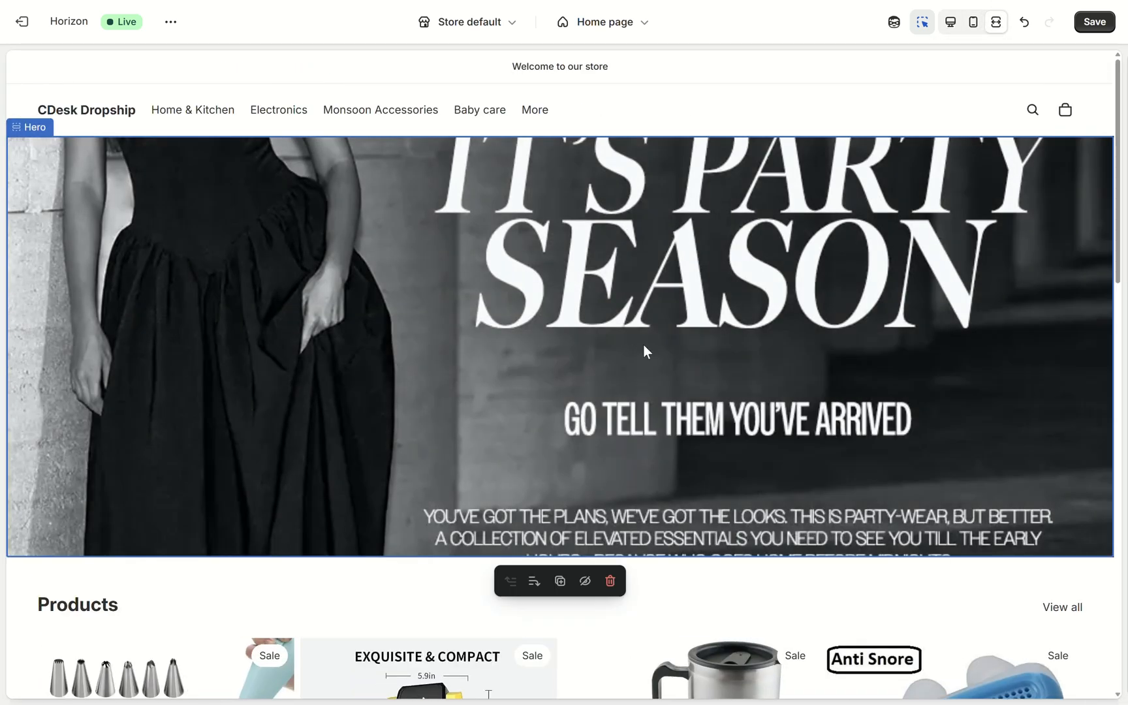
pyautogui.moveTo(951, 21)
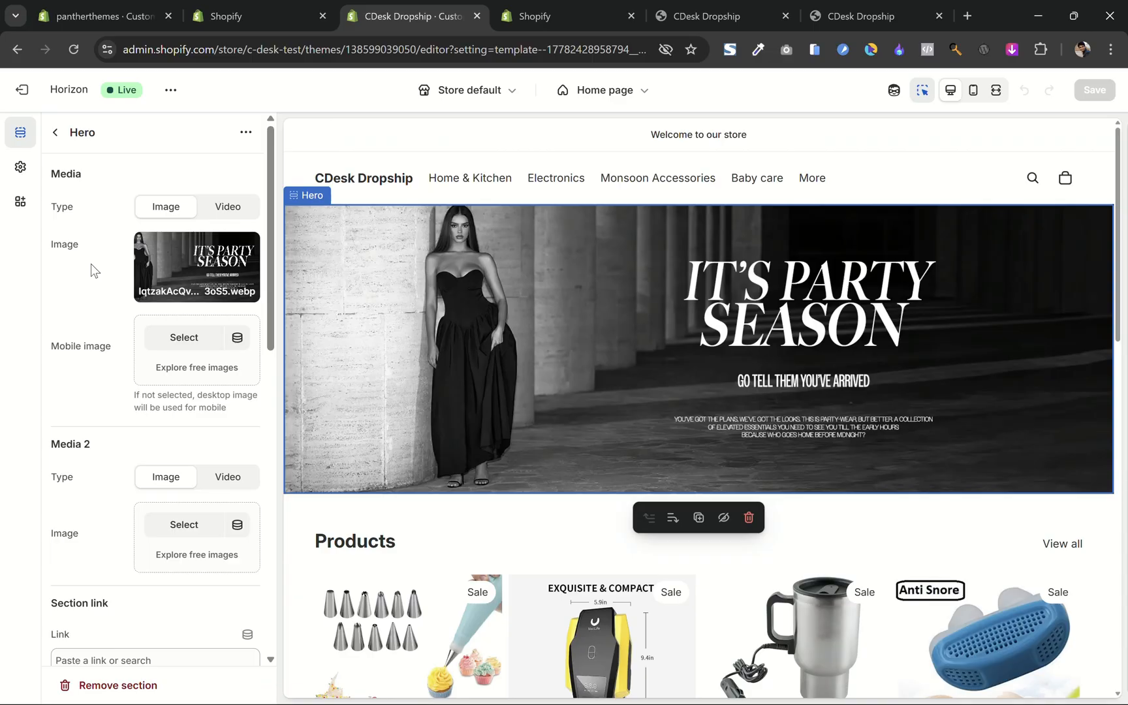
pyautogui.moveTo(70, 256)
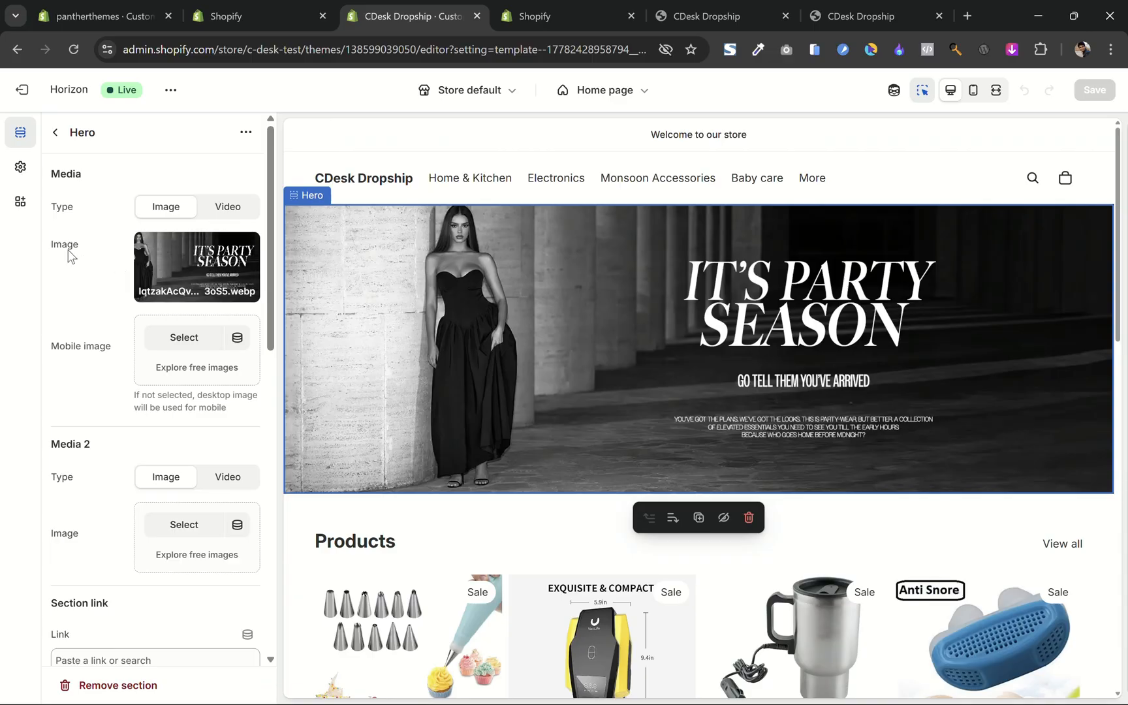
pyautogui.moveTo(69, 359)
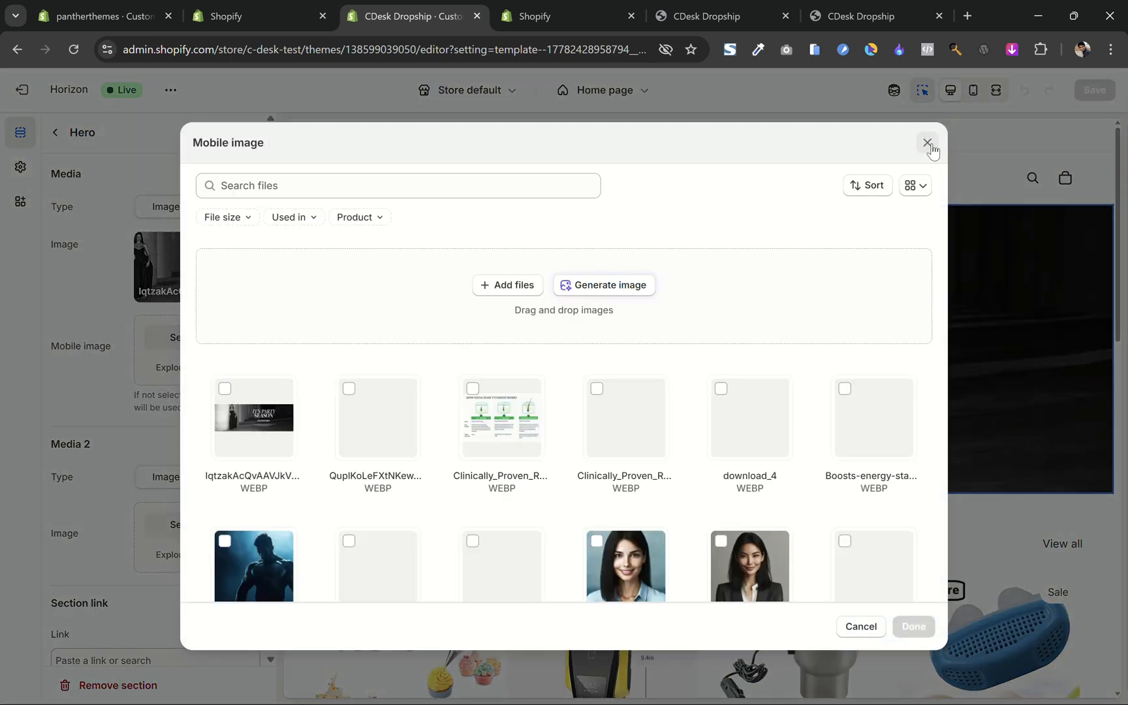
# Leave the mobile image unset and preview the Medium-height banner at mobile size.
pyautogui.click(926, 141)
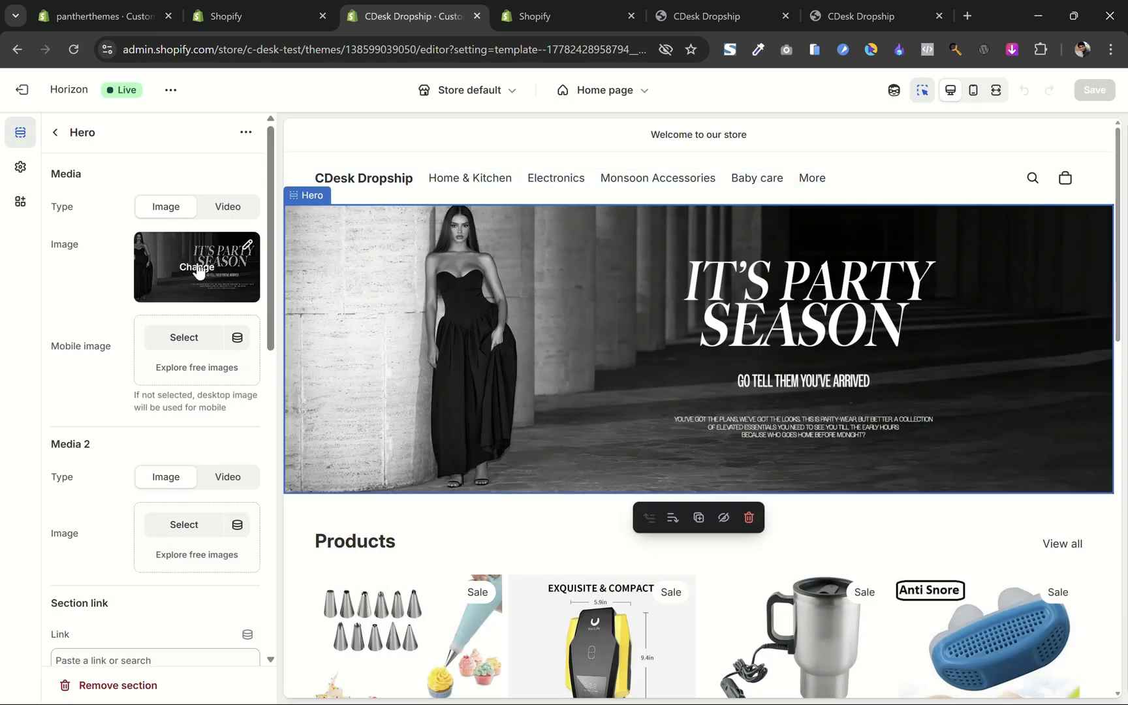
pyautogui.click(972, 90)
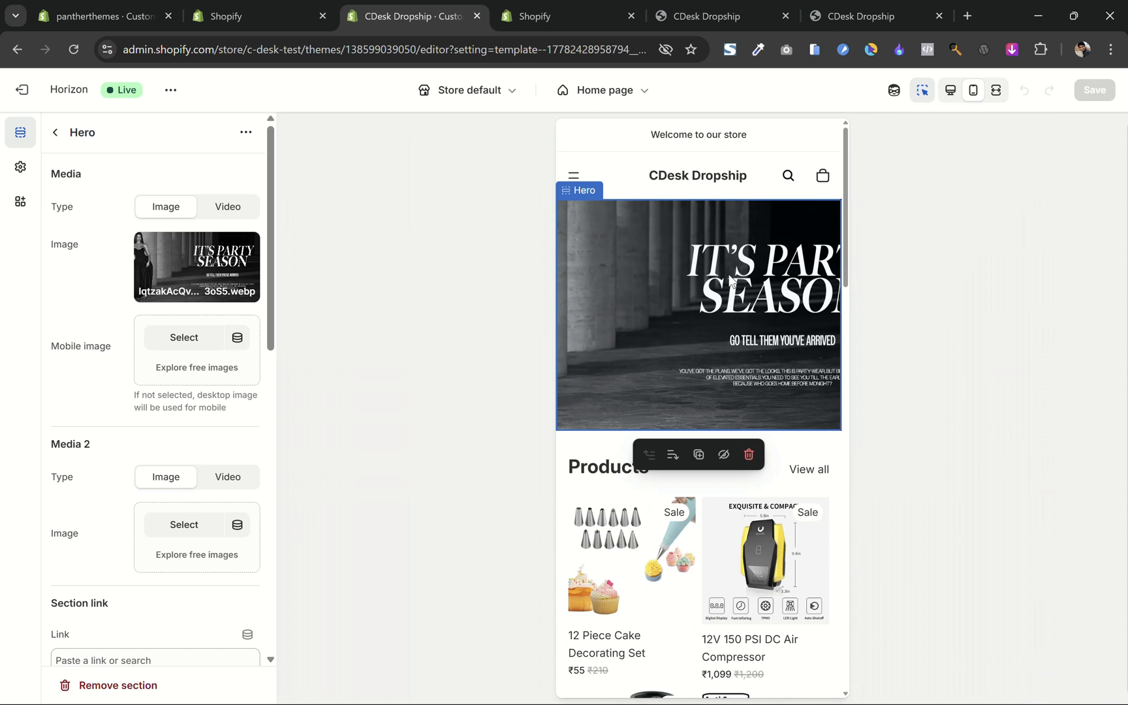
pyautogui.moveTo(103, 459)
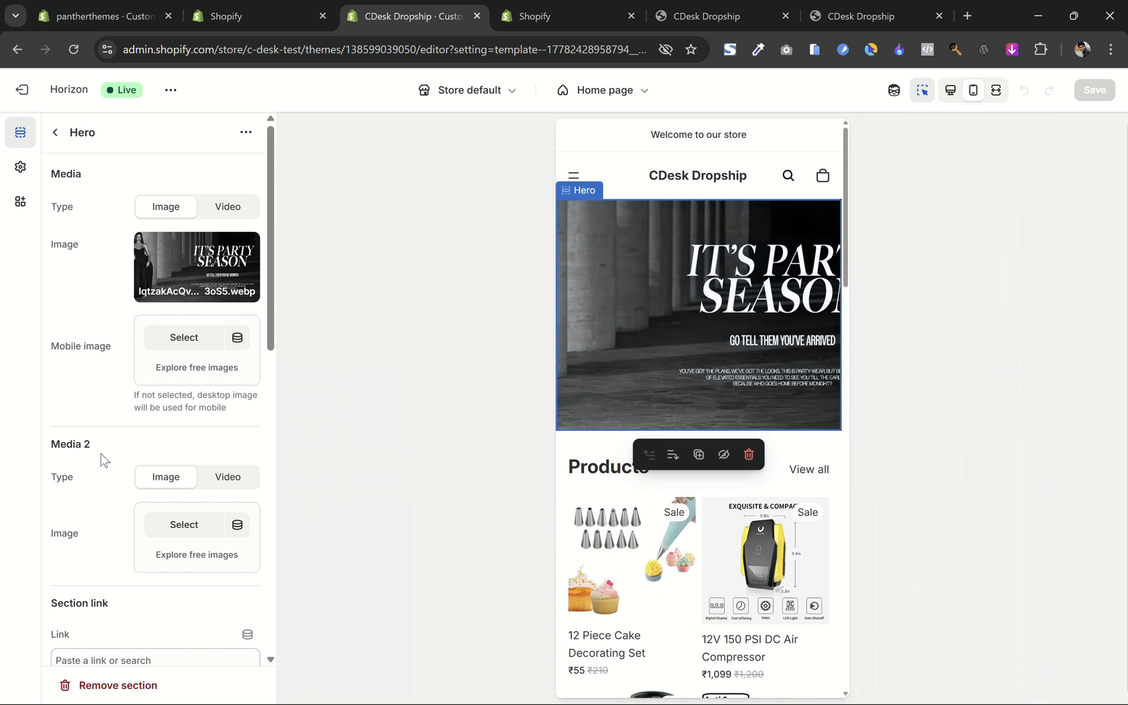
pyautogui.moveTo(114, 425)
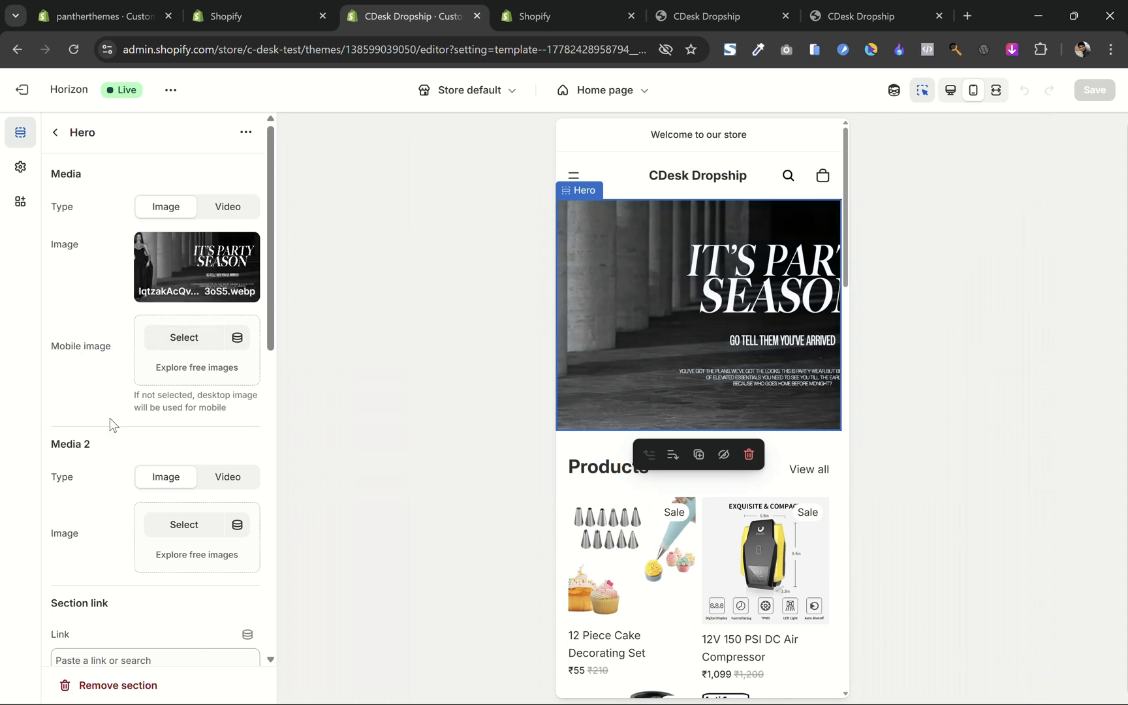
# Raise the hero's custom mobile height slider to about 51%.
pyautogui.scroll(-3)
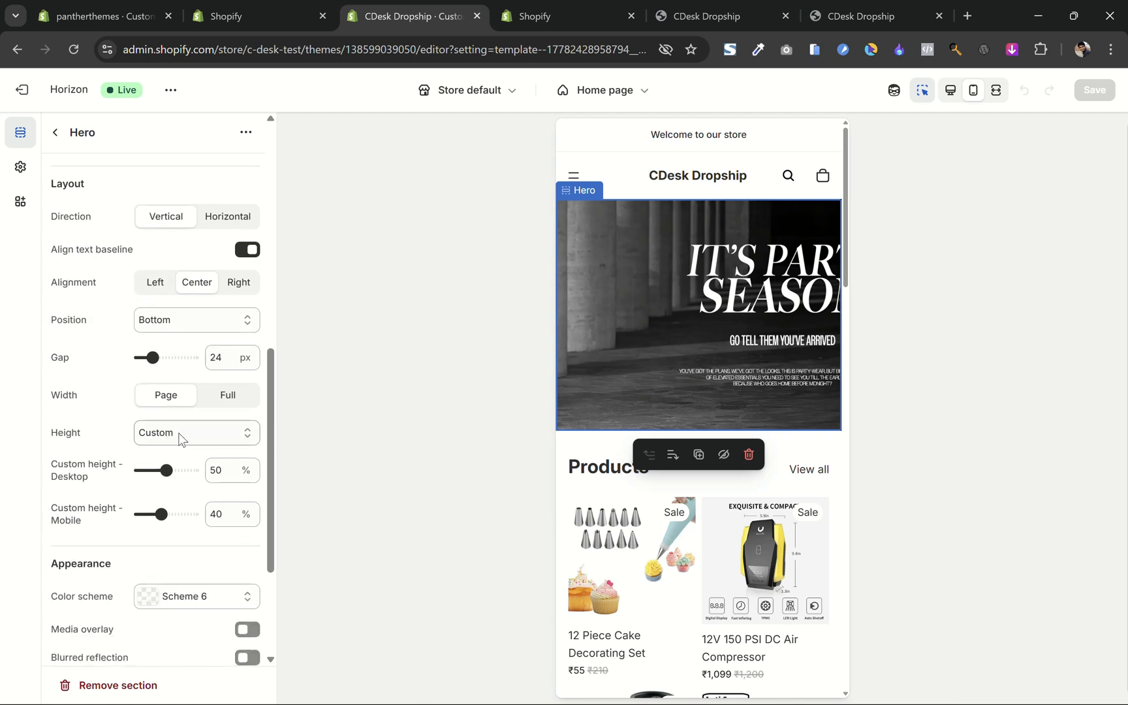
pyautogui.moveTo(157, 514)
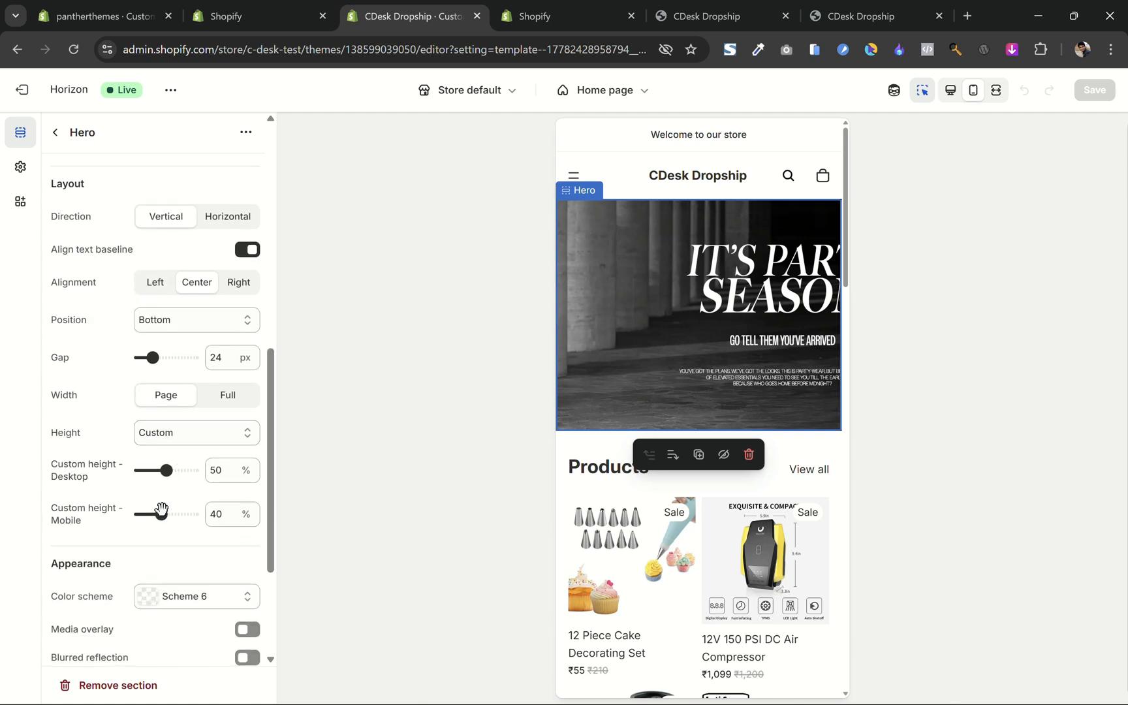
pyautogui.moveTo(155, 513); pyautogui.dragTo(192, 513)
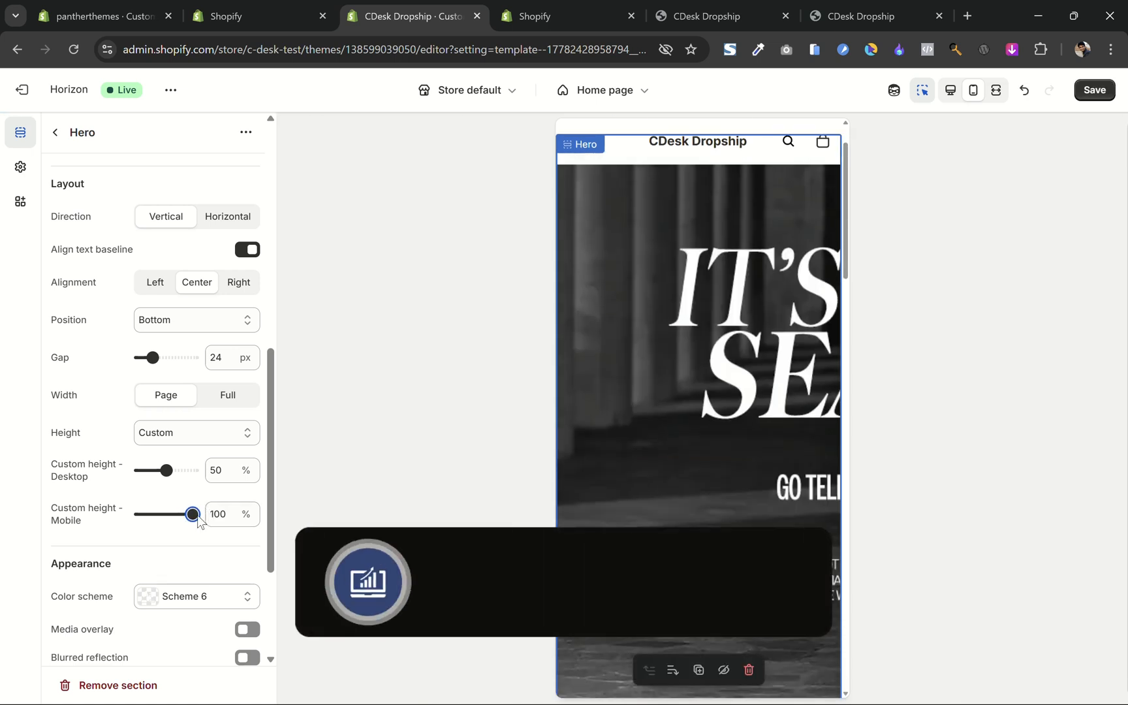
pyautogui.moveTo(192, 514); pyautogui.dragTo(163, 513)
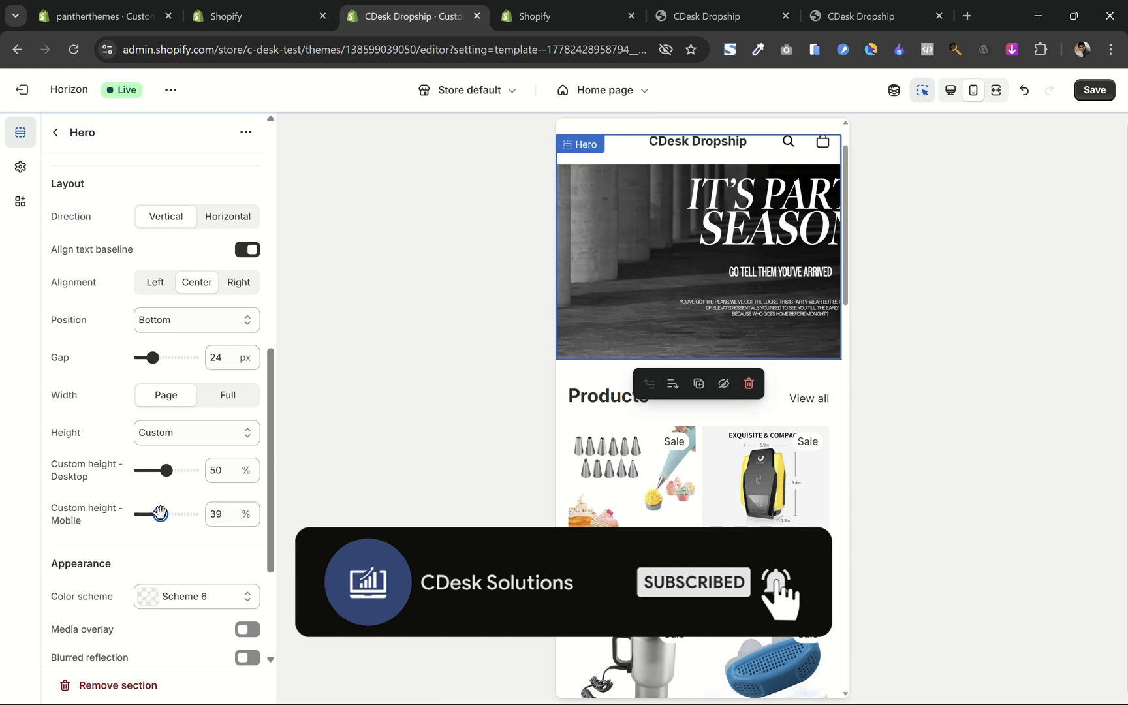
pyautogui.moveTo(157, 513); pyautogui.dragTo(169, 513)
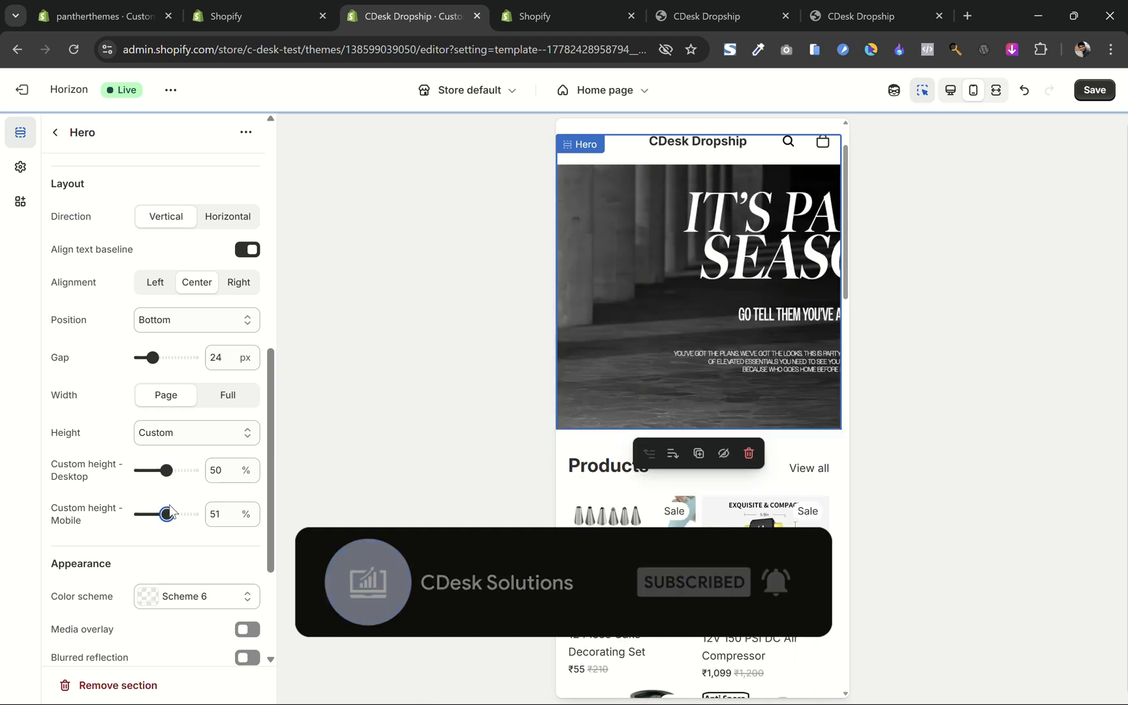
pyautogui.click(195, 434)
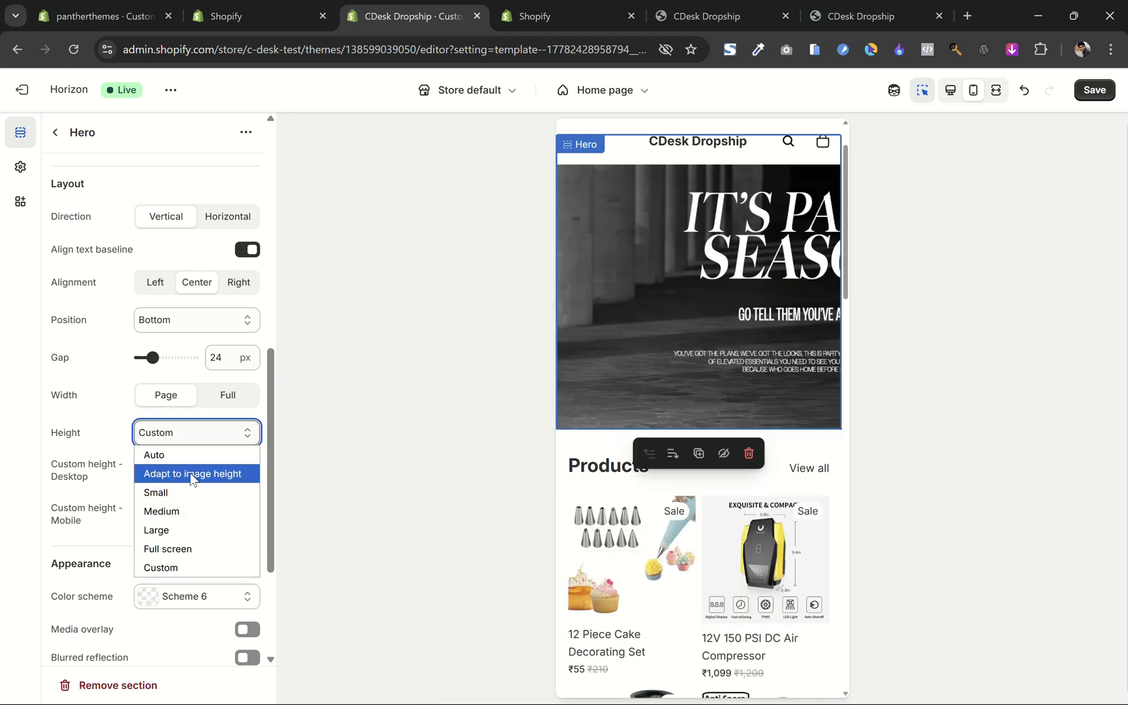
# Set the hero height to 'Adapt to image height' and bottom padding to 0 px.
pyautogui.click(195, 474)
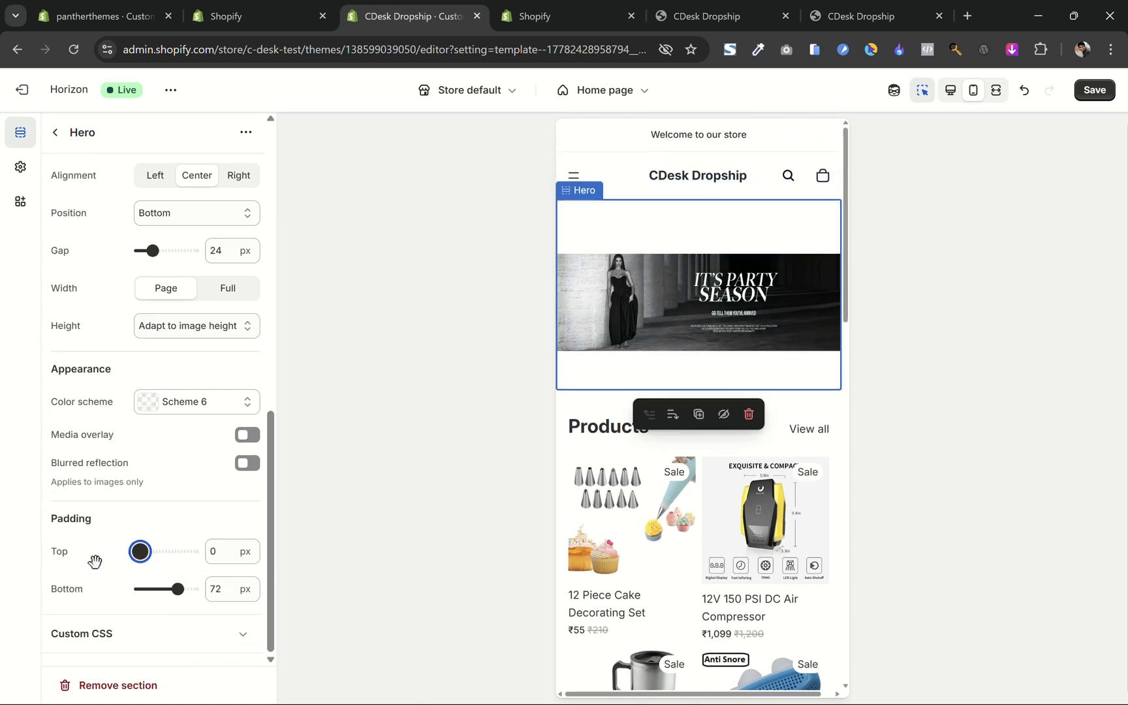
pyautogui.moveTo(180, 589); pyautogui.dragTo(140, 588)
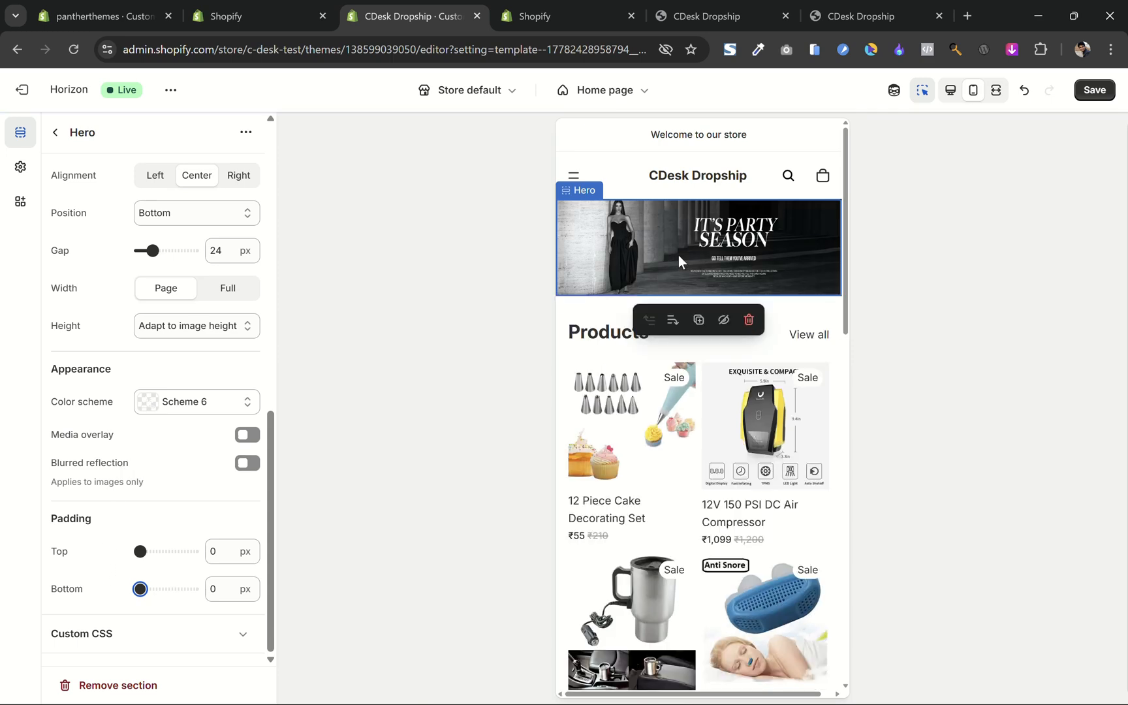
pyautogui.moveTo(948, 90)
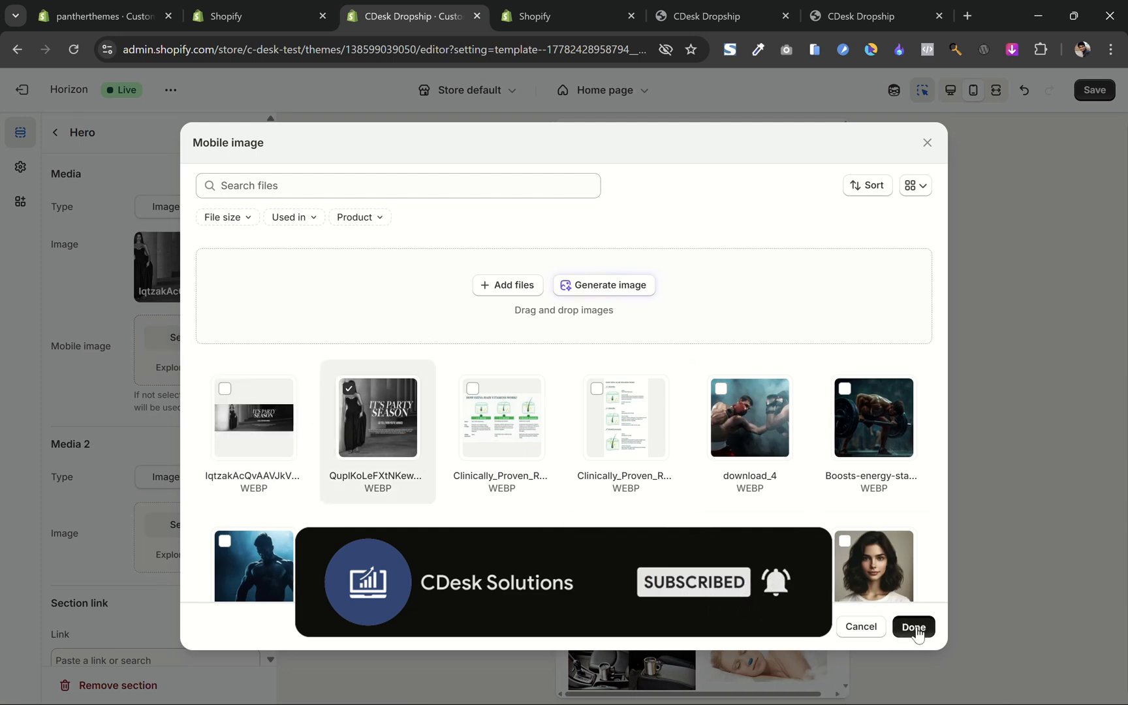
# Confirm the chosen mobile image, check it on desktop and mobile, and save the theme.
pyautogui.click(912, 626)
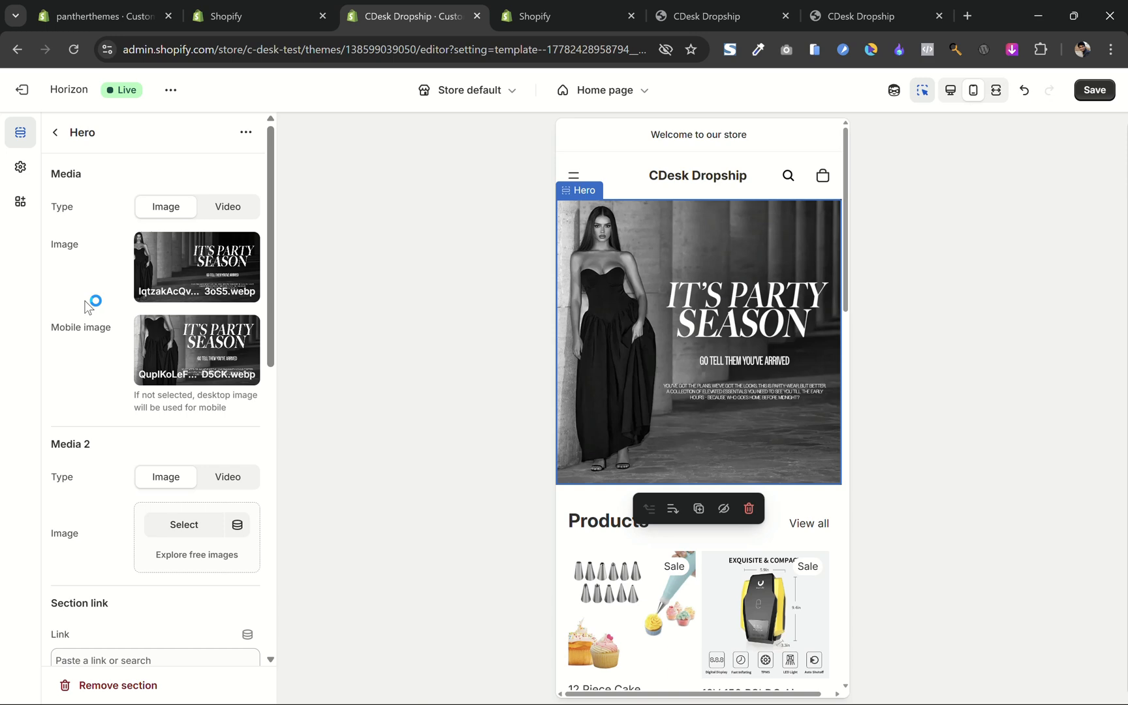
pyautogui.click(950, 91)
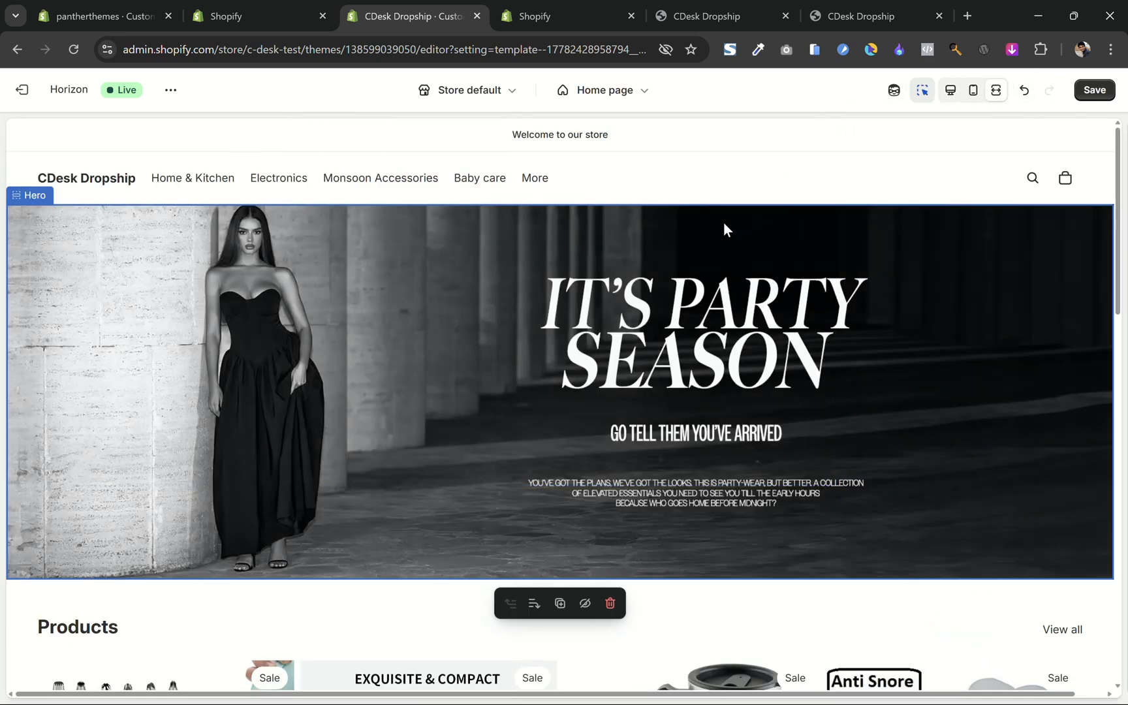
pyautogui.click(972, 90)
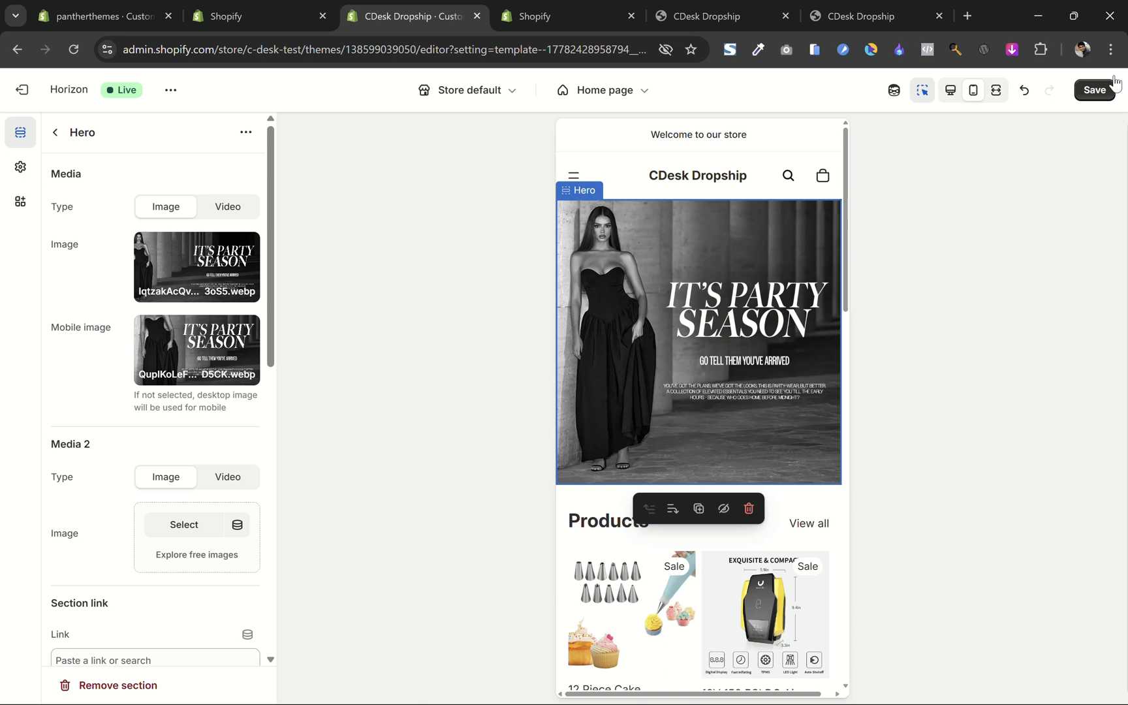
pyautogui.click(1093, 90)
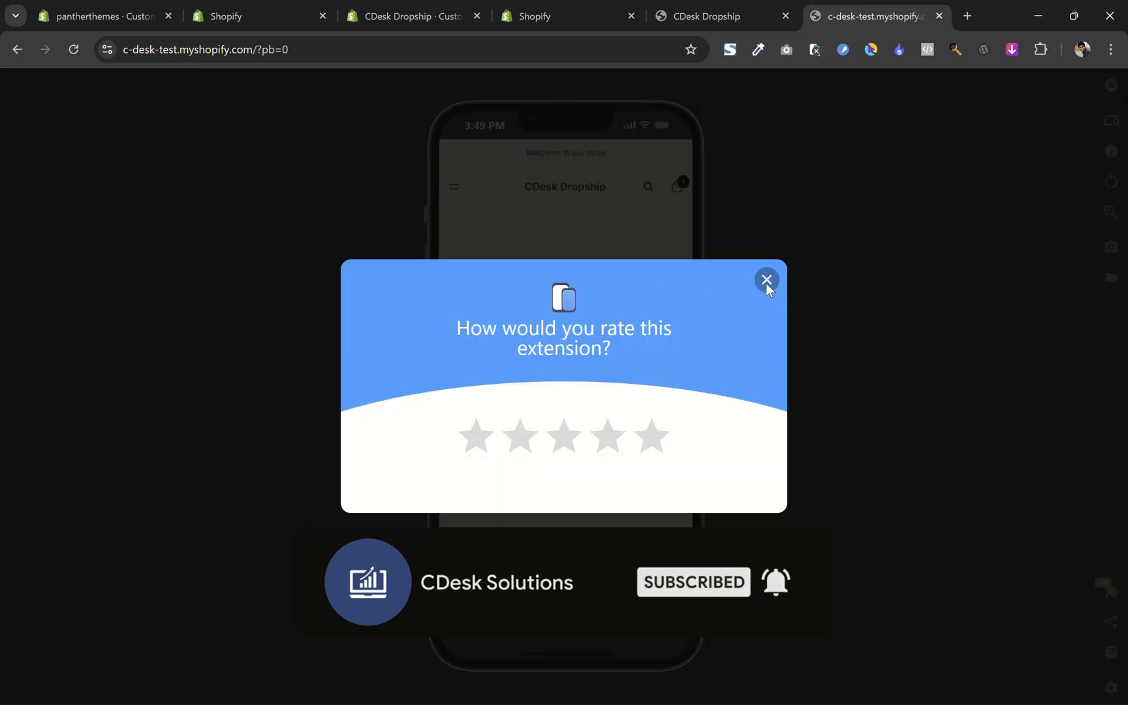
# Dismiss the 'How would you rate this extension?' popup over the store preview.
pyautogui.click(766, 280)
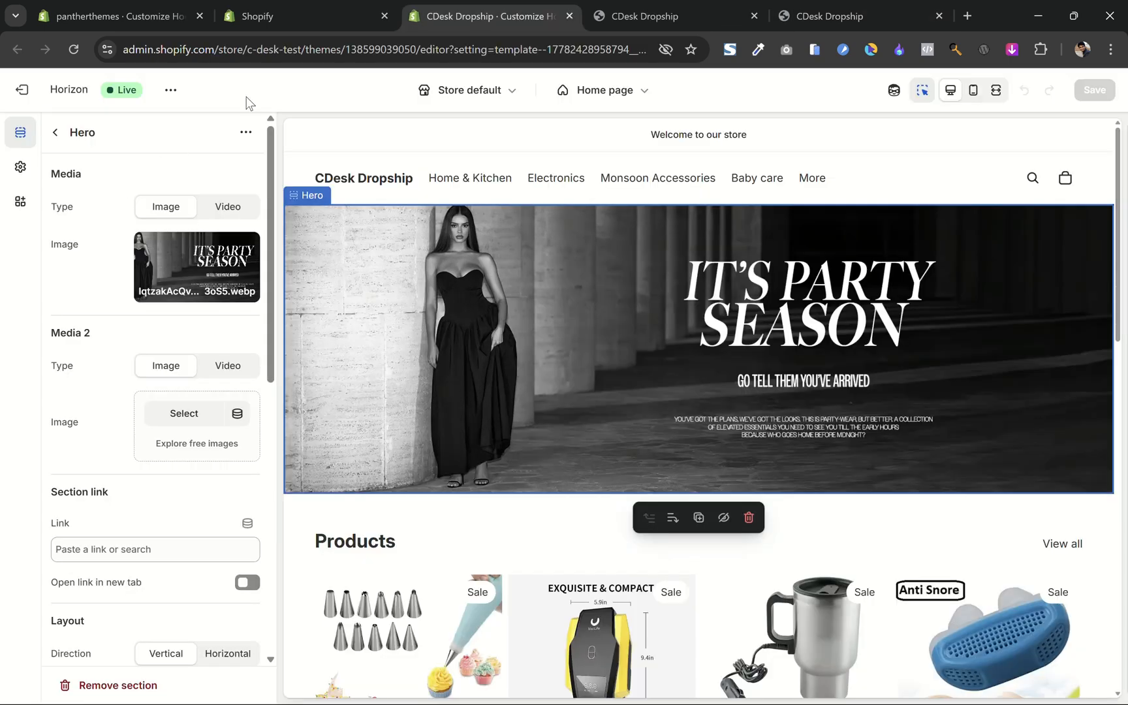
# Go to Edit code for the theme, search 'hero' and select the hero.liquid section file.
pyautogui.click(171, 90)
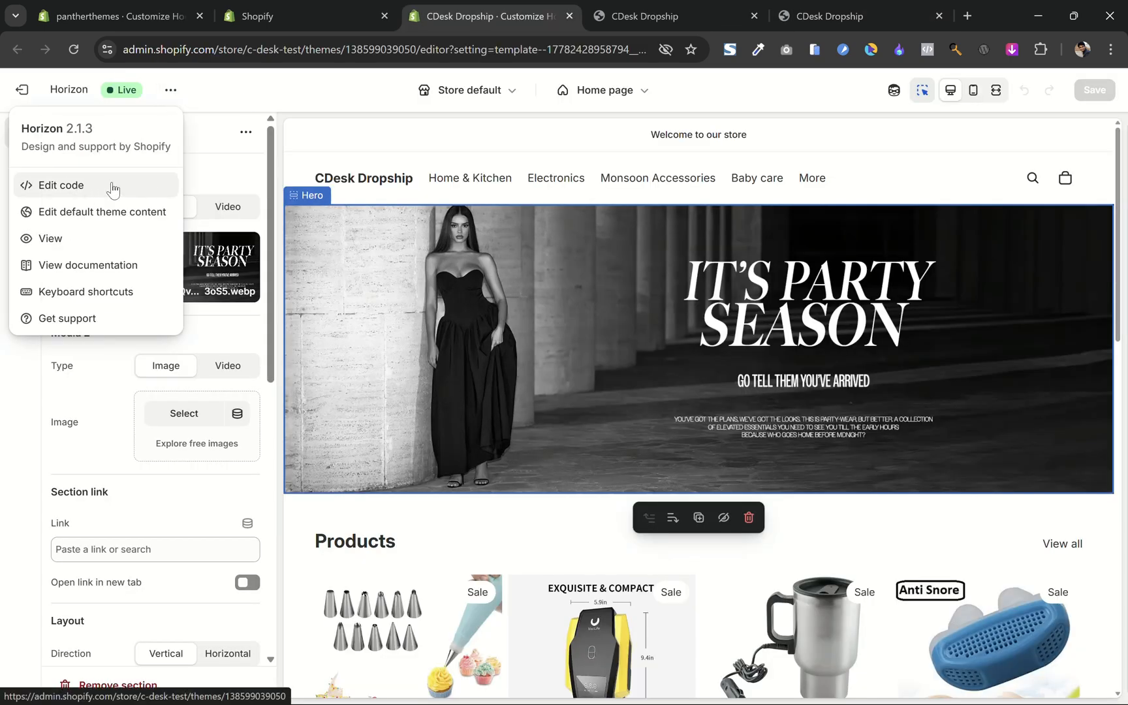
pyautogui.click(61, 186)
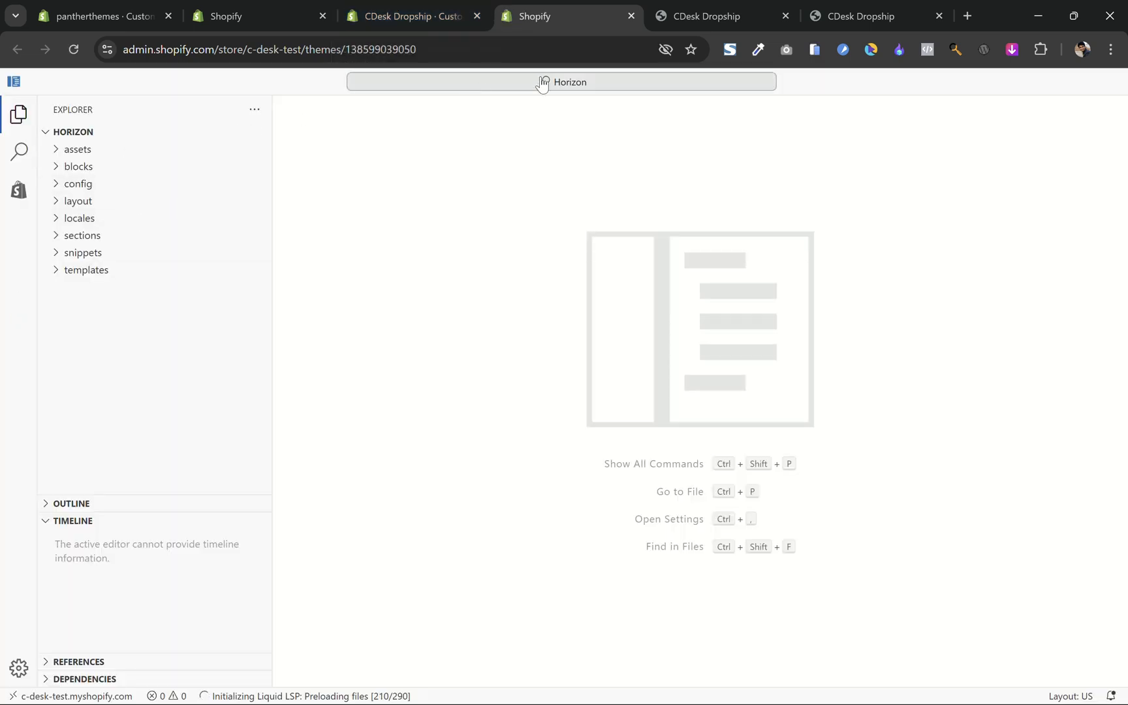
pyautogui.write('hero')
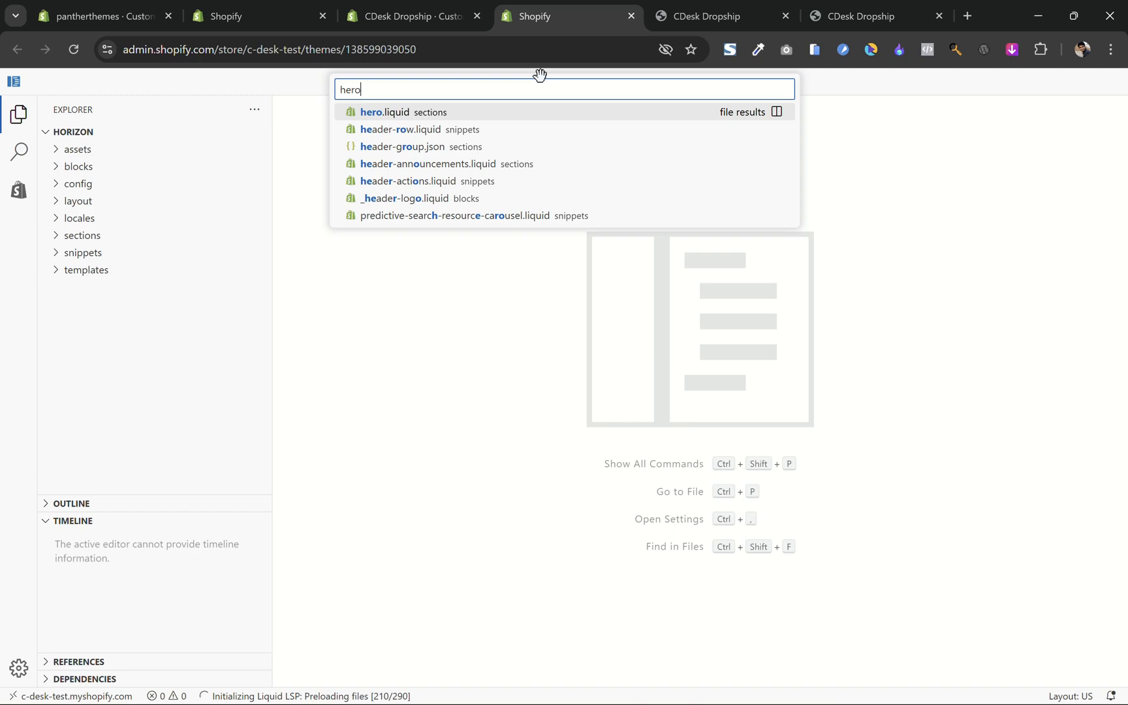
pyautogui.click(384, 112)
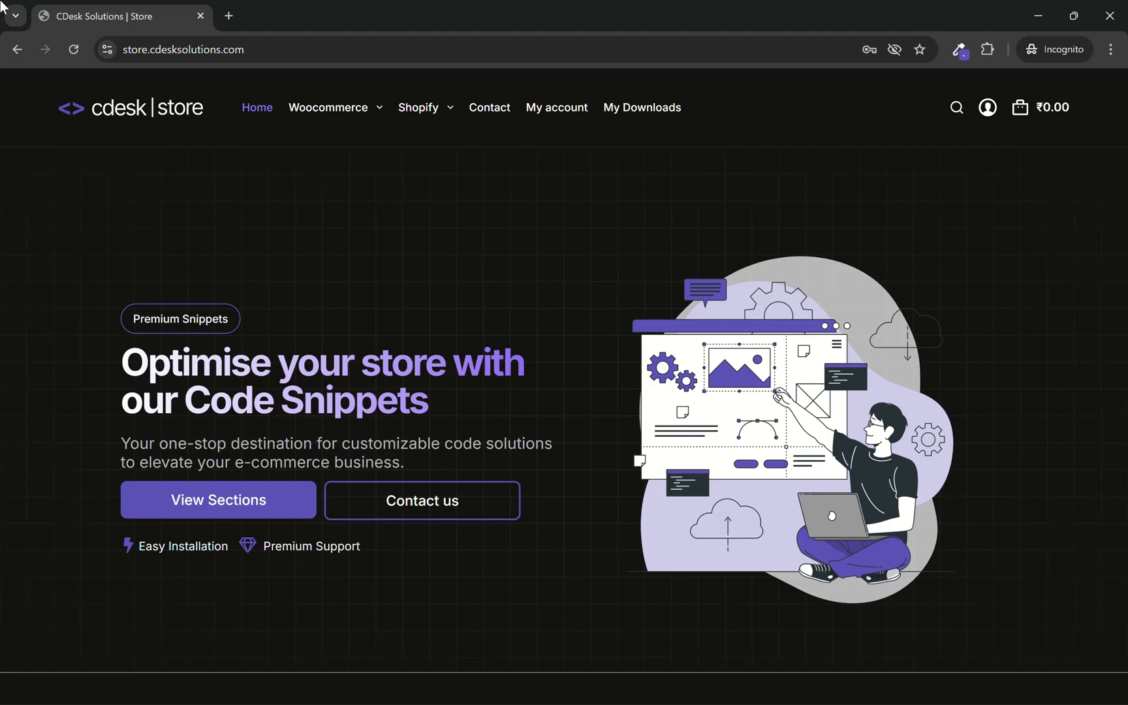
# Find the 'Different Images for Desktop & Mobile' freebie under Shopify and copy its hero-banner.liquid code.
pyautogui.click(417, 107)
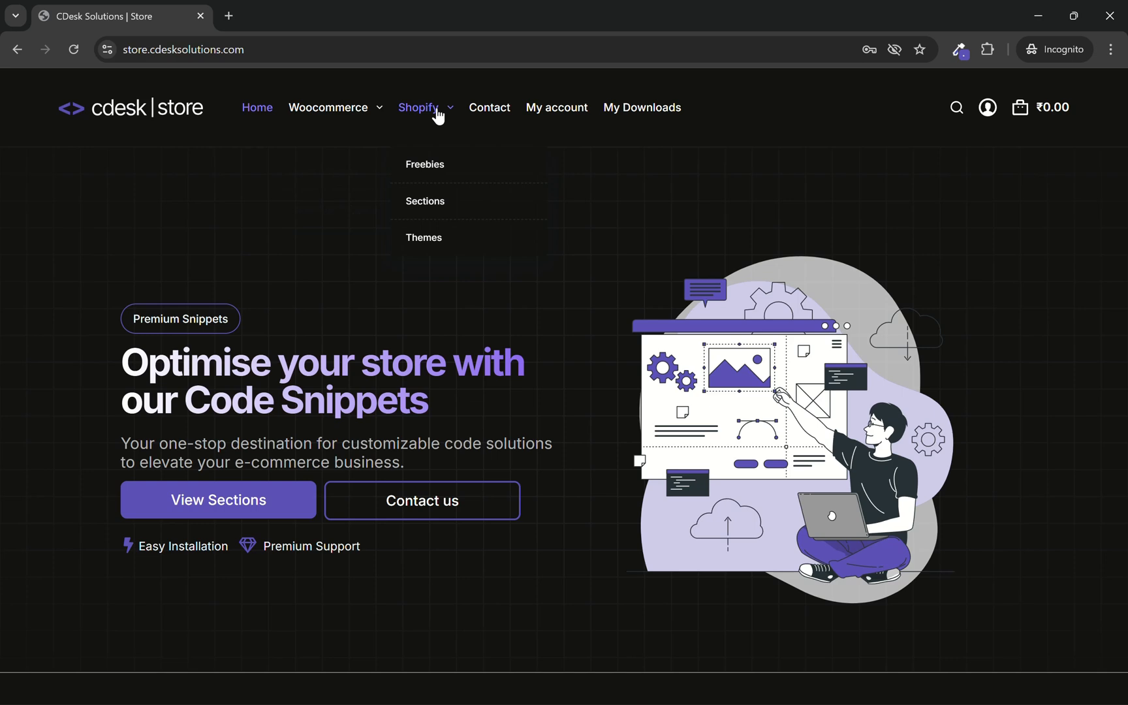
pyautogui.click(424, 164)
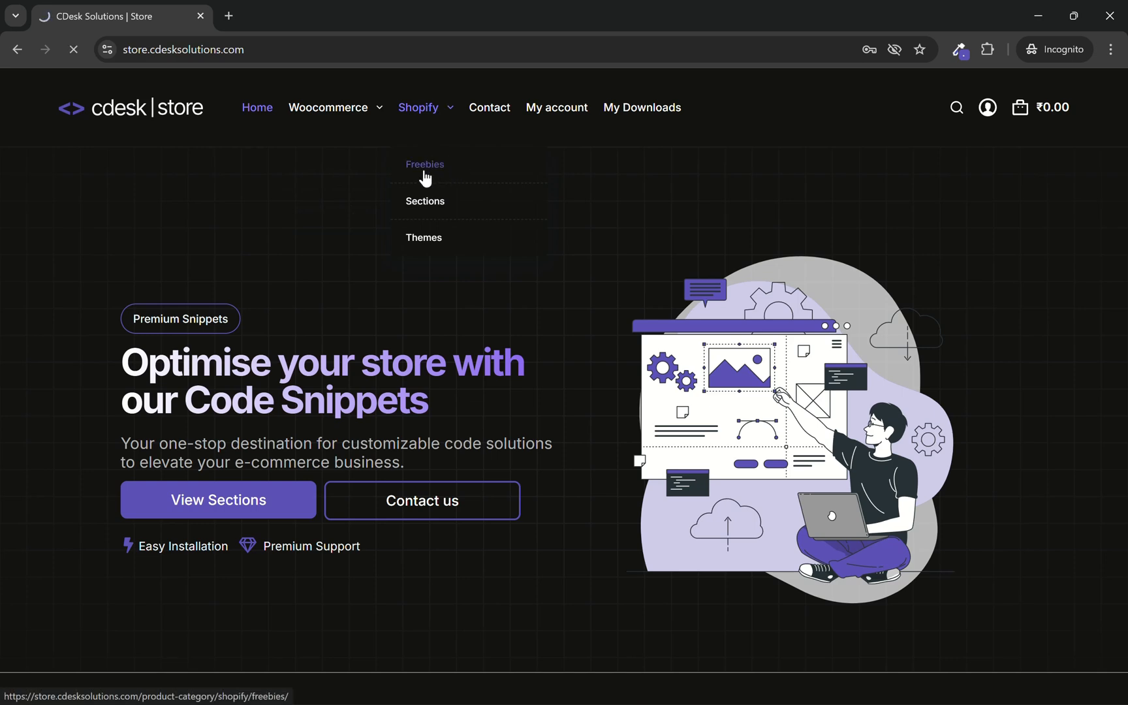
pyautogui.click(426, 164)
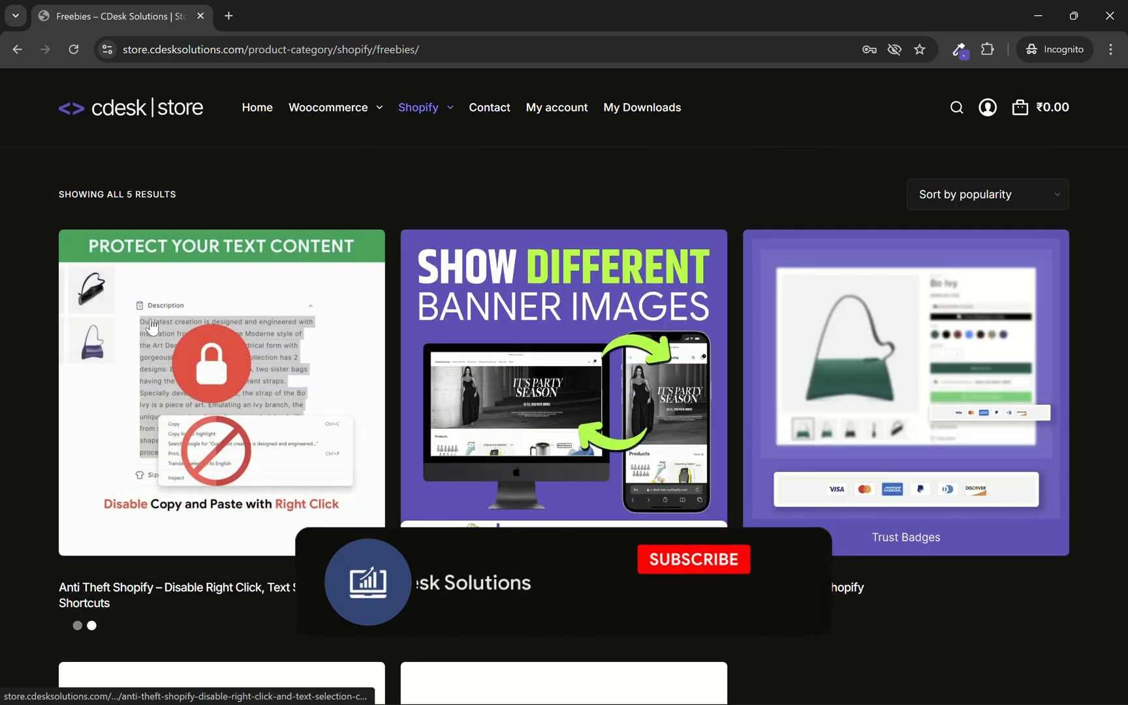
pyautogui.click(695, 560)
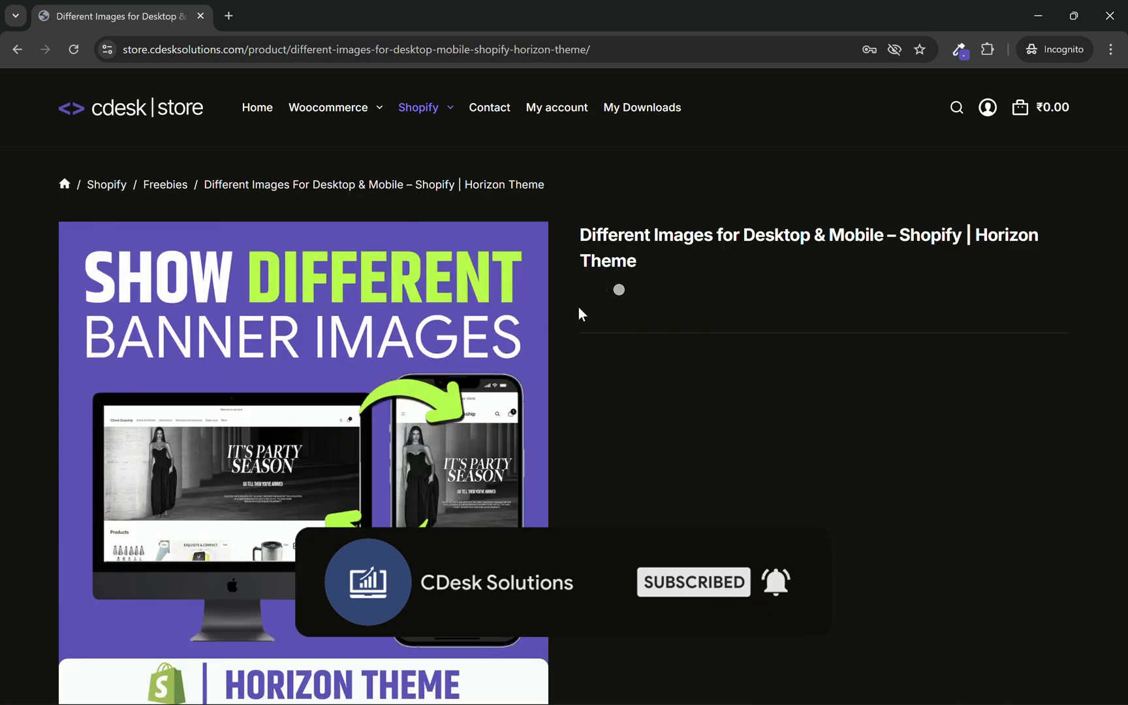
pyautogui.scroll(-3)
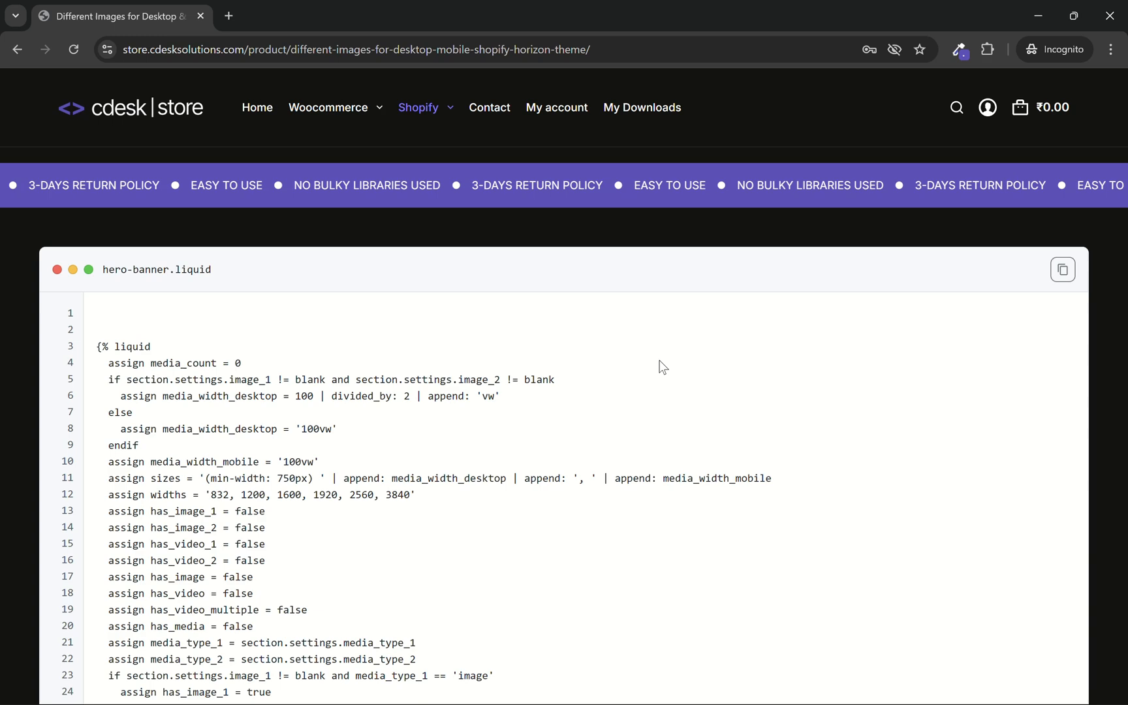
pyautogui.click(1063, 269)
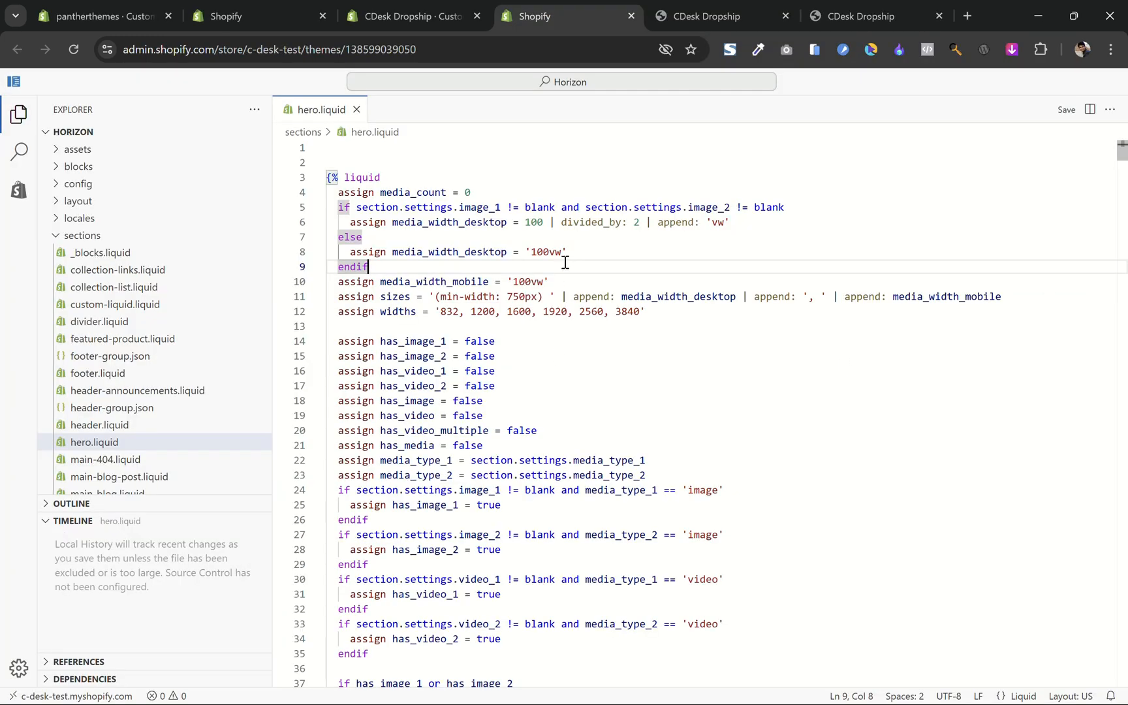
# Check the end of the pasted hero.liquid code and save the file with Ctrl+S.
pyautogui.scroll(-3)
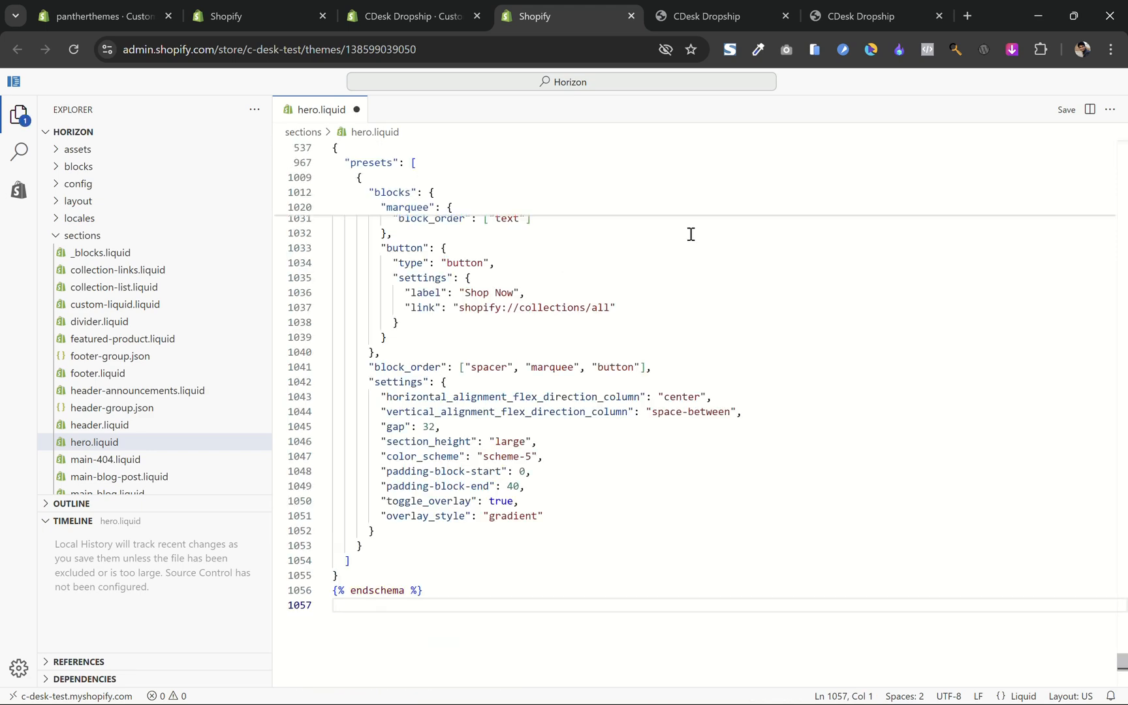
pyautogui.press('Ctrl+s')
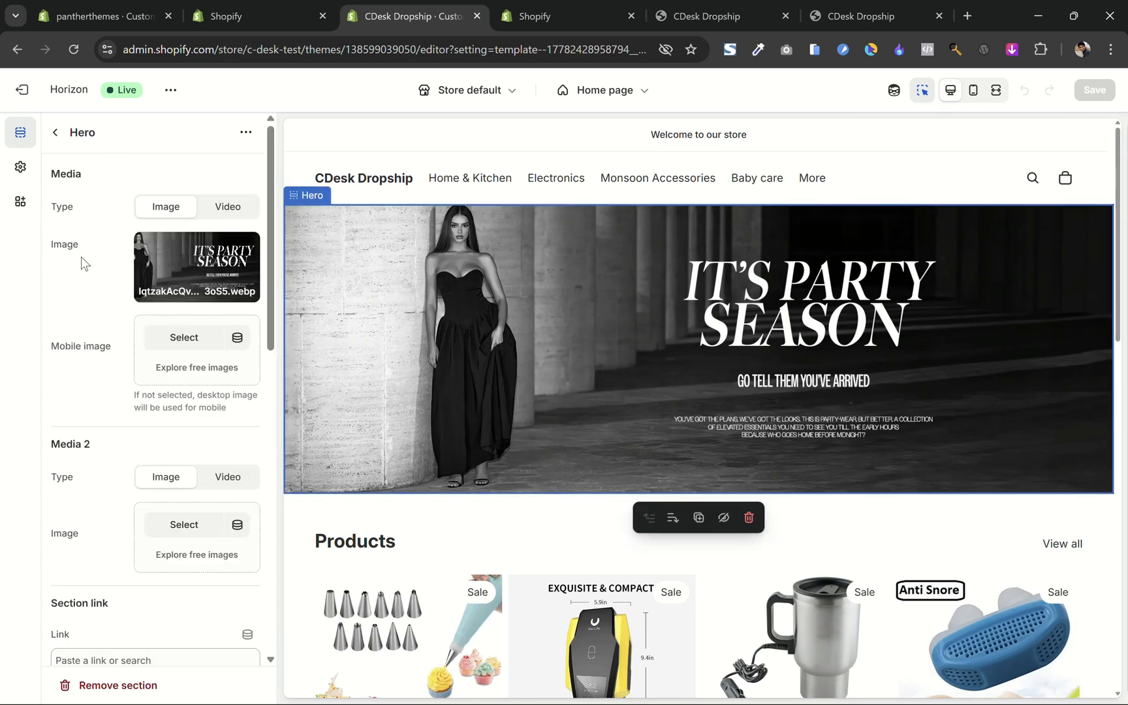
pyautogui.moveTo(72, 369)
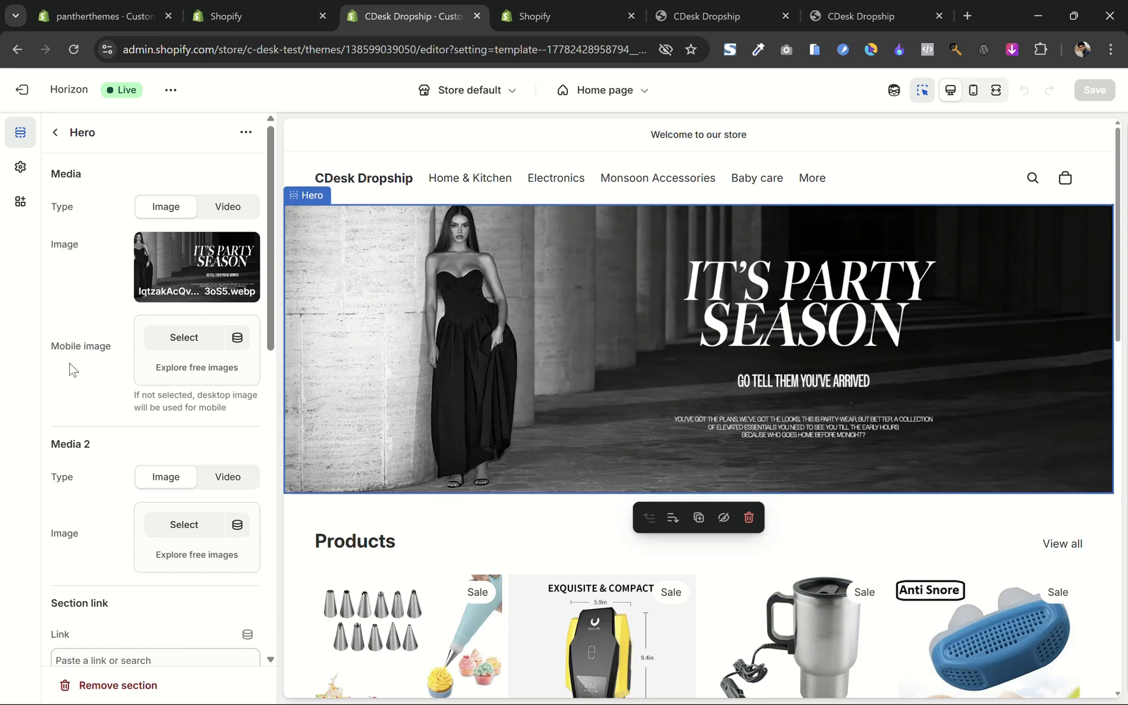
# Open the image library to choose the Hero section's mobile image.
pyautogui.click(184, 337)
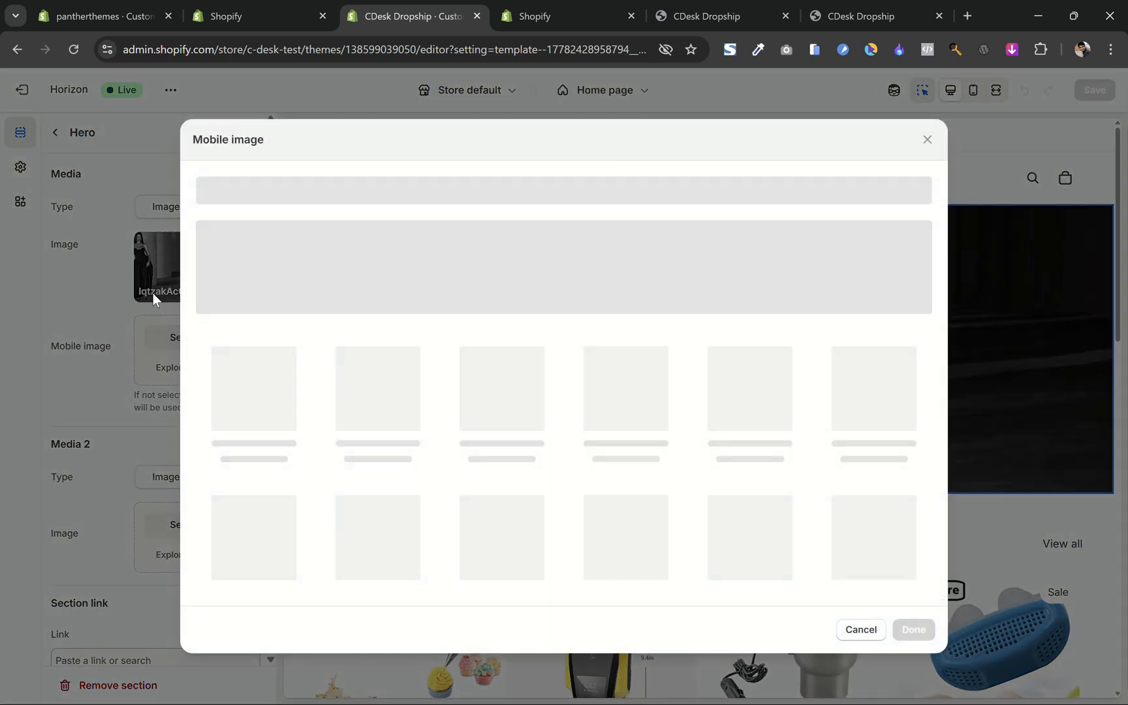